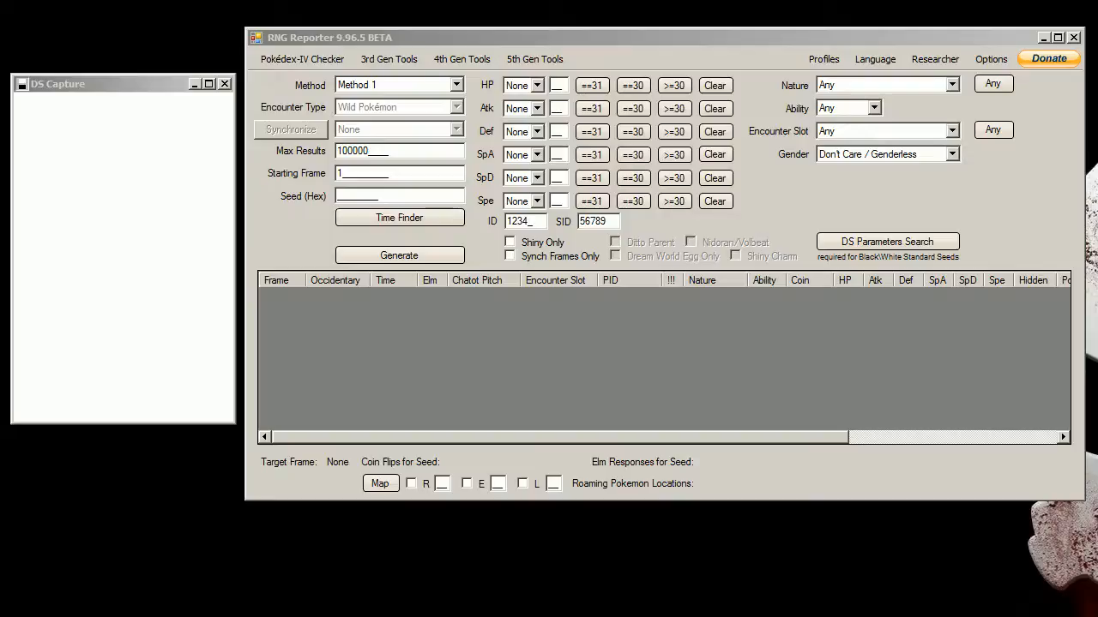
mouse_move(574, 571)
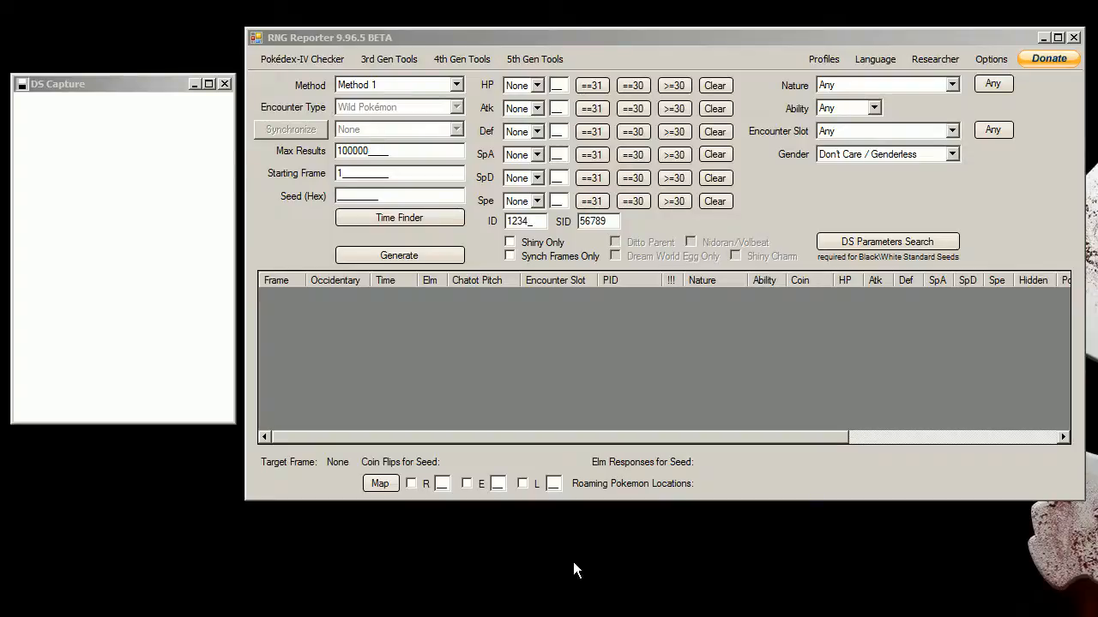
Step: Browse the menu bar and drop down the 5th Gen Tools menu
click(483, 36)
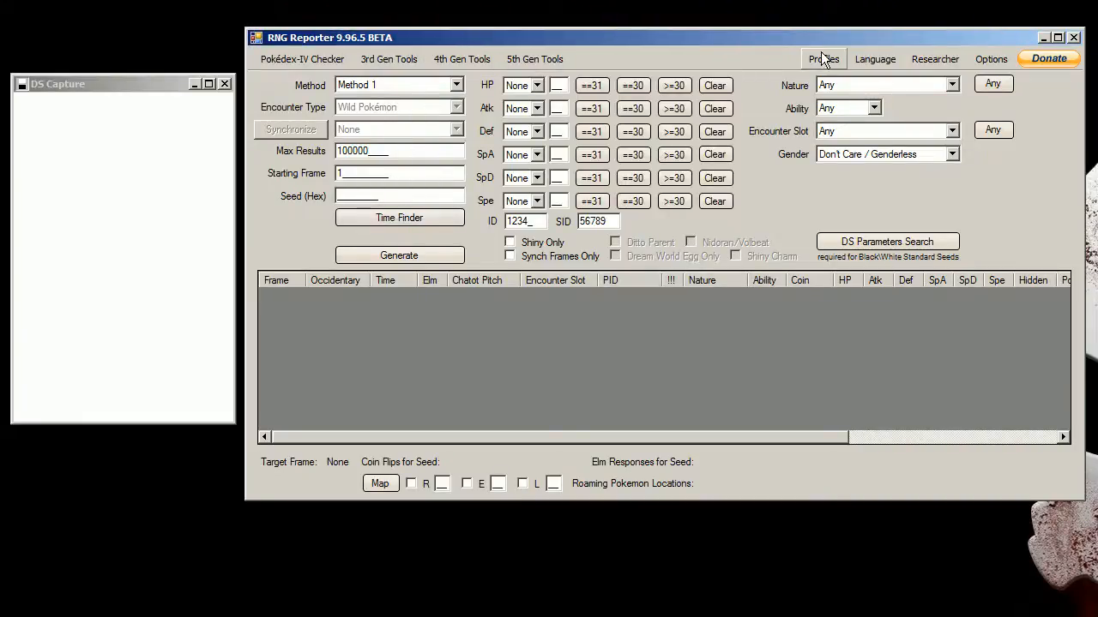
click(823, 59)
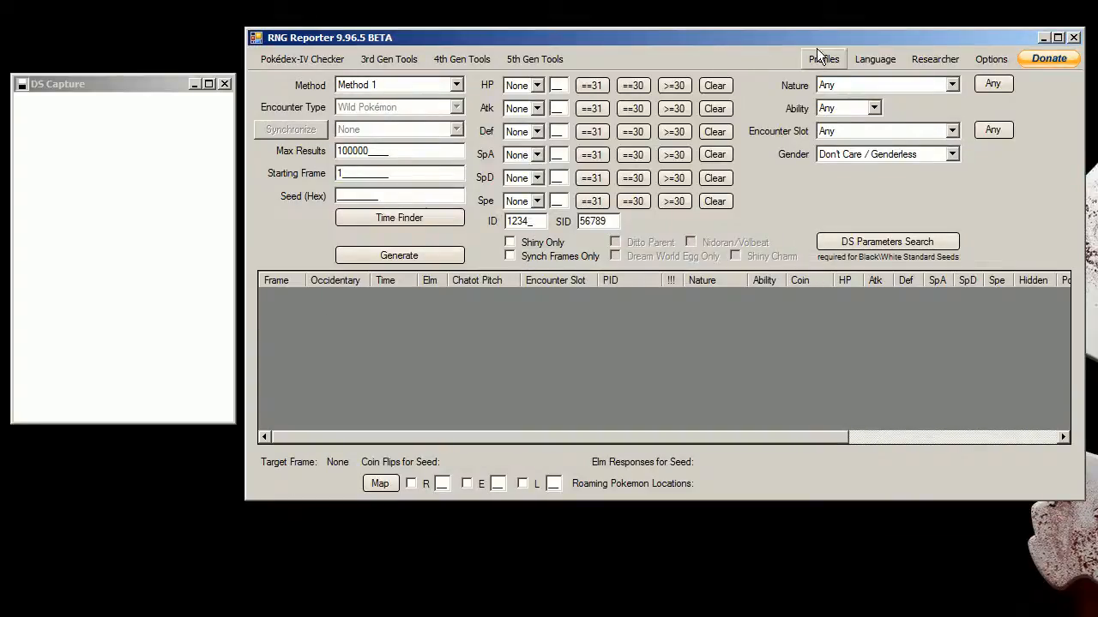
mouse_move(582, 177)
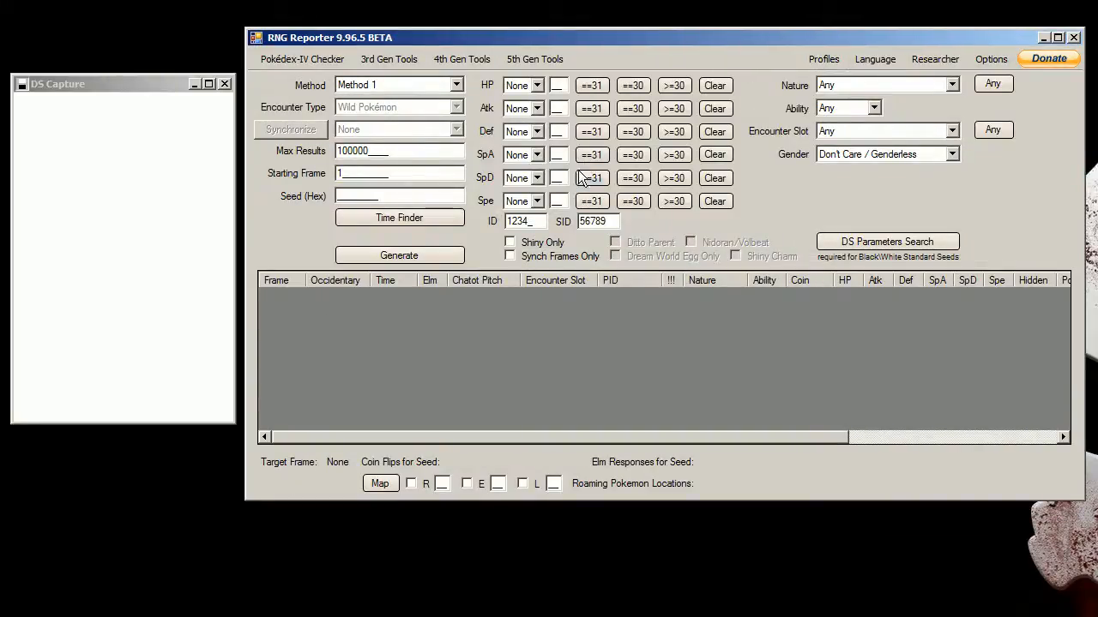
click(532, 58)
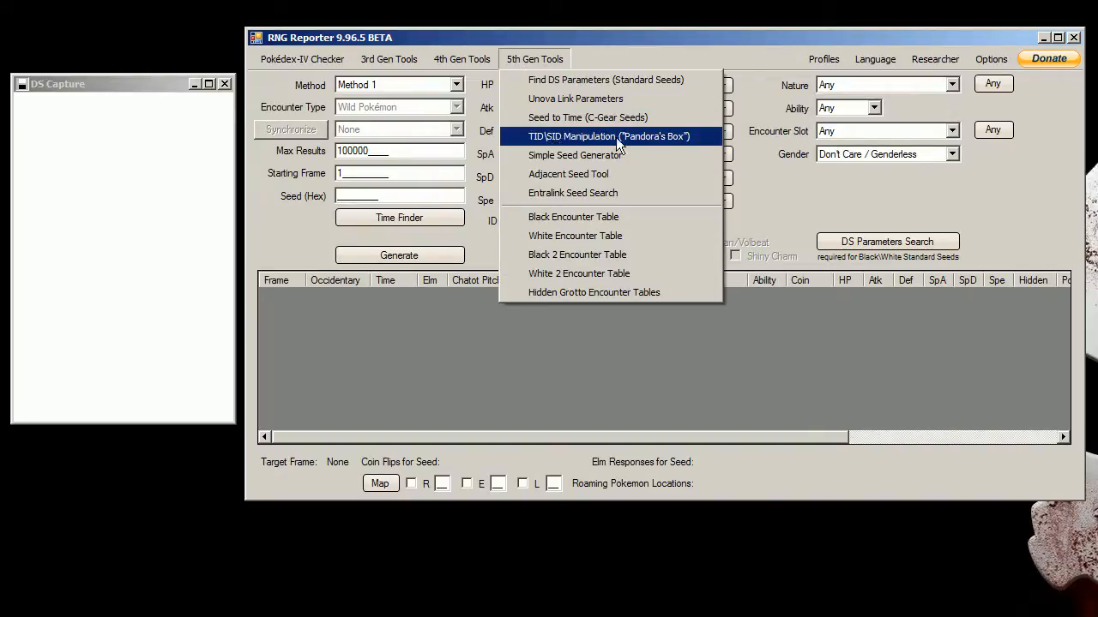
Step: Launch TID\SID Manipulation (Pandora's Box) with the English Black DS Lite profile as DS parameters
click(599, 136)
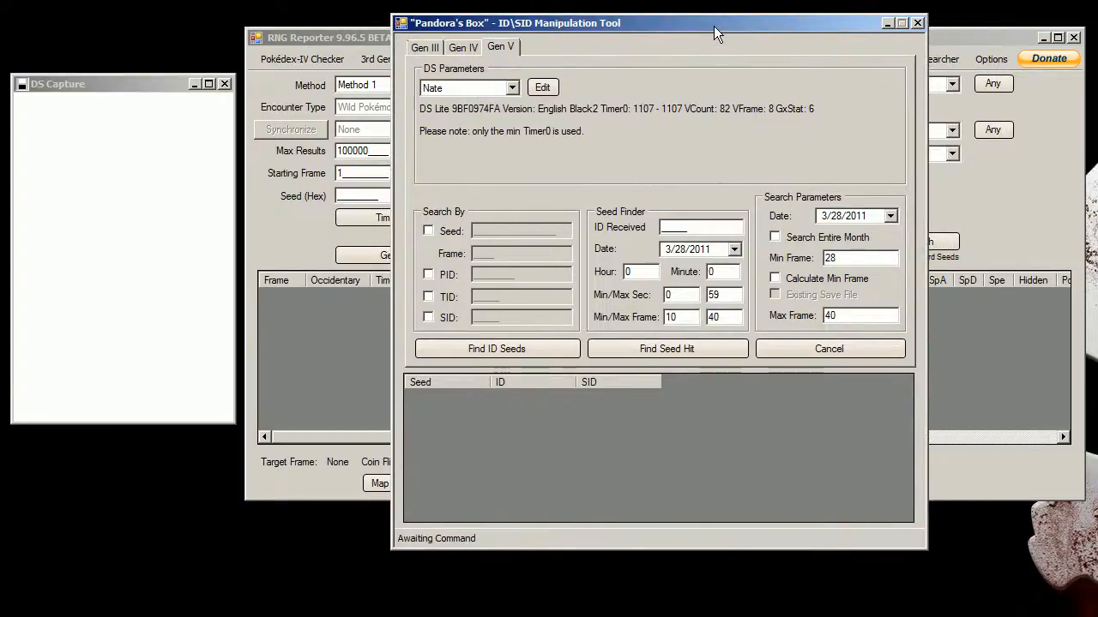
click(514, 86)
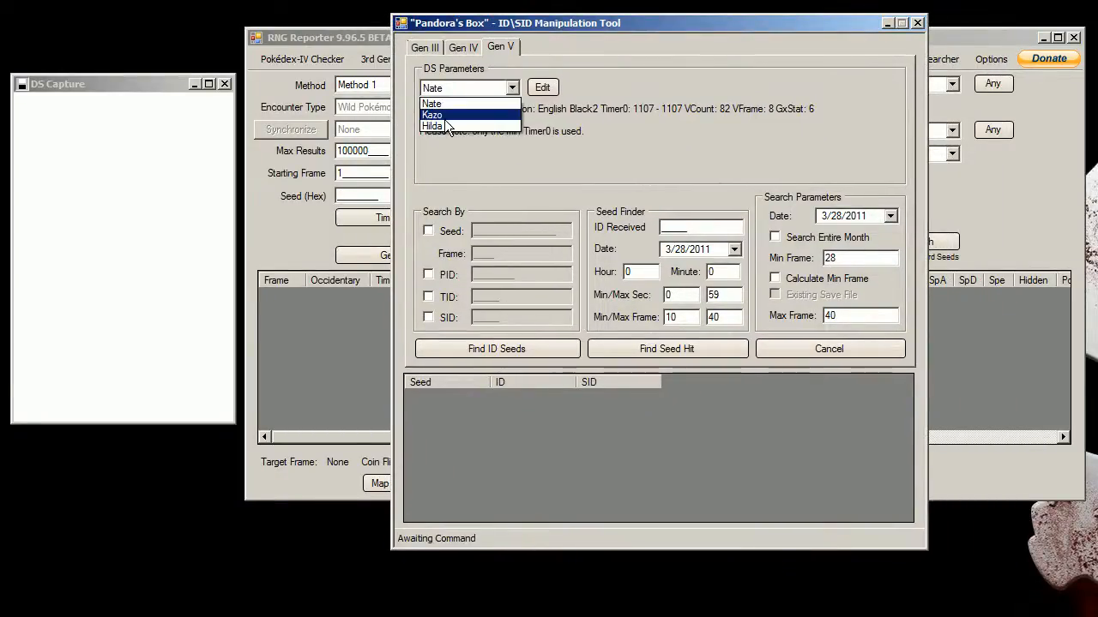
click(440, 113)
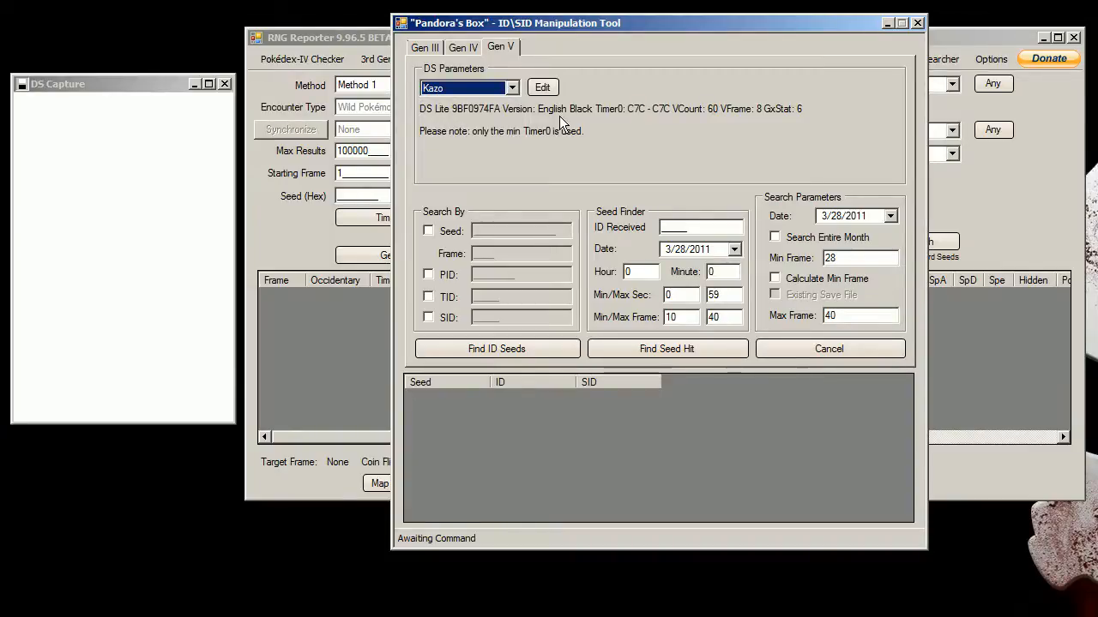
mouse_move(872, 225)
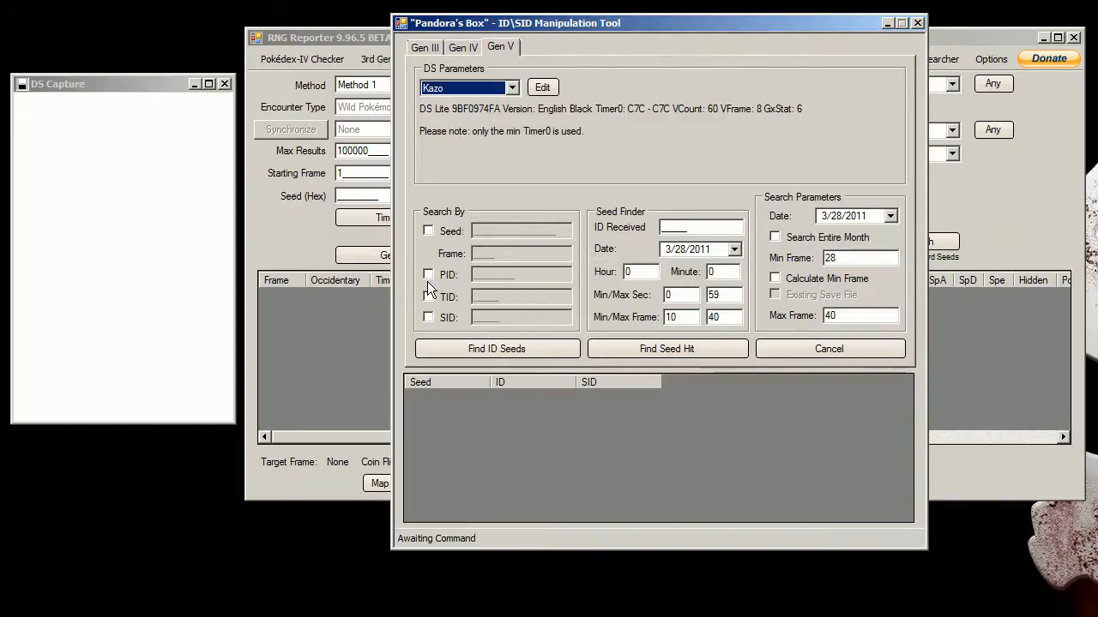
Step: Try the PID, TID and SID search checkboxes, leaving only TID selected
click(428, 274)
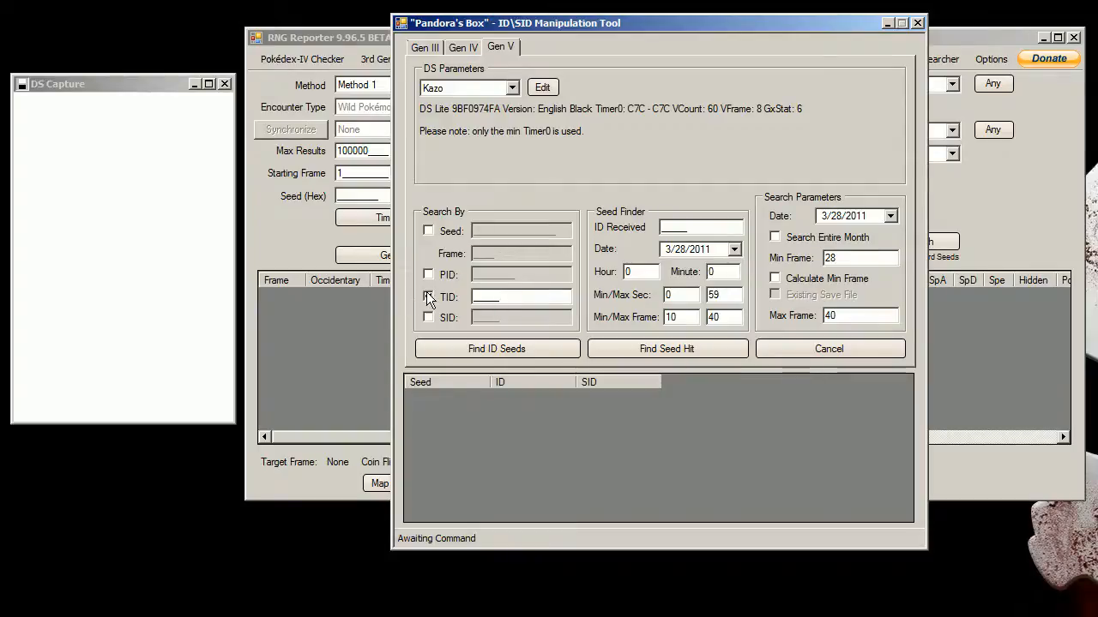
click(428, 317)
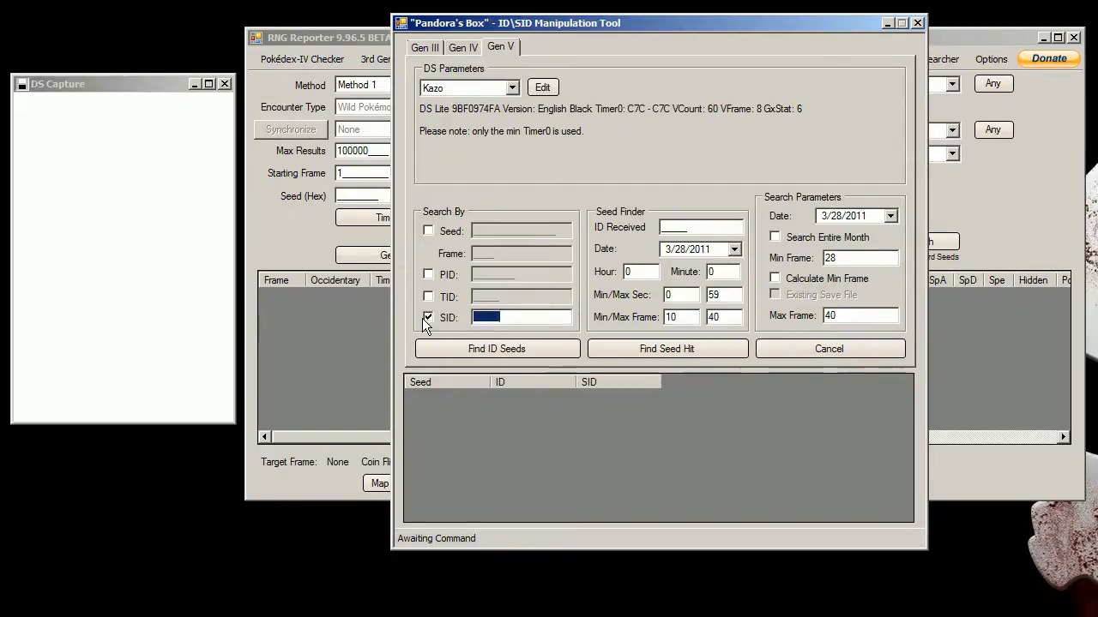
click(429, 317)
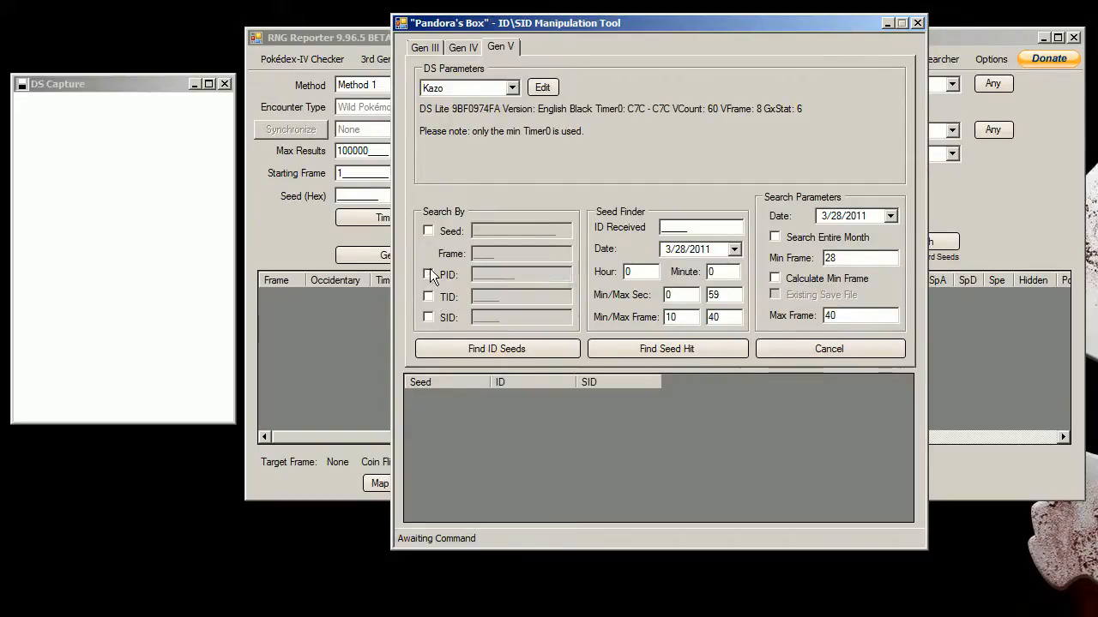
click(428, 273)
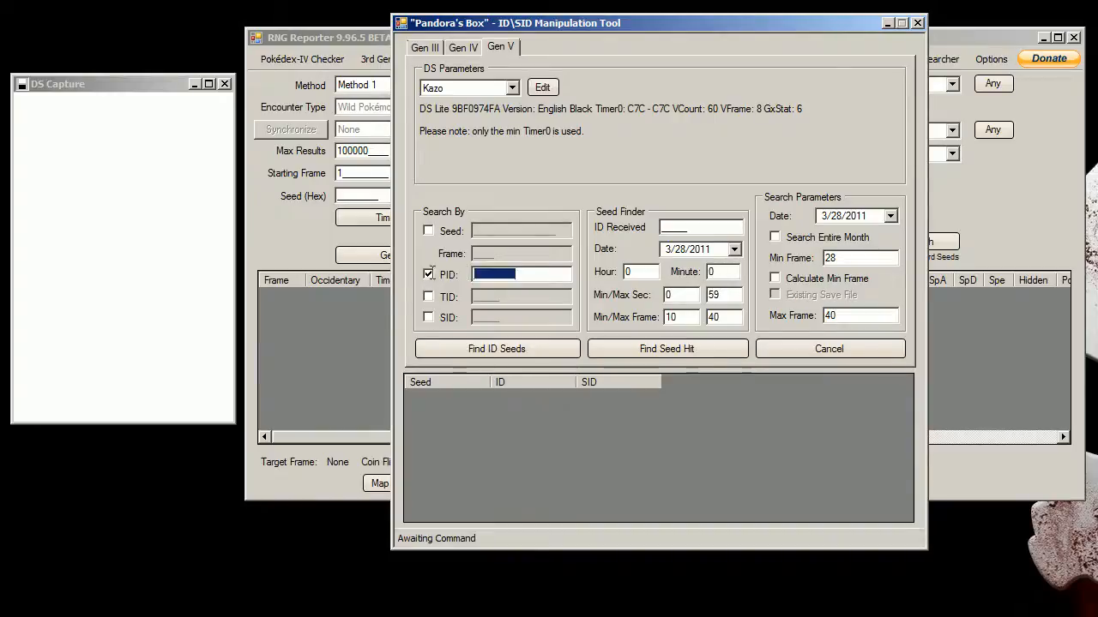
click(428, 317)
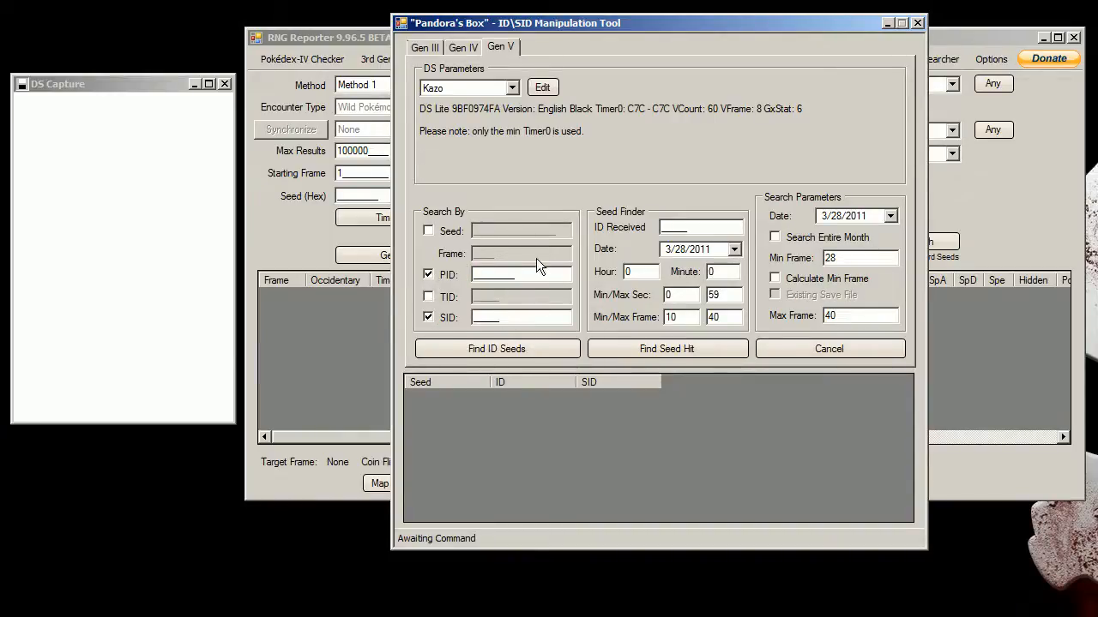
click(428, 317)
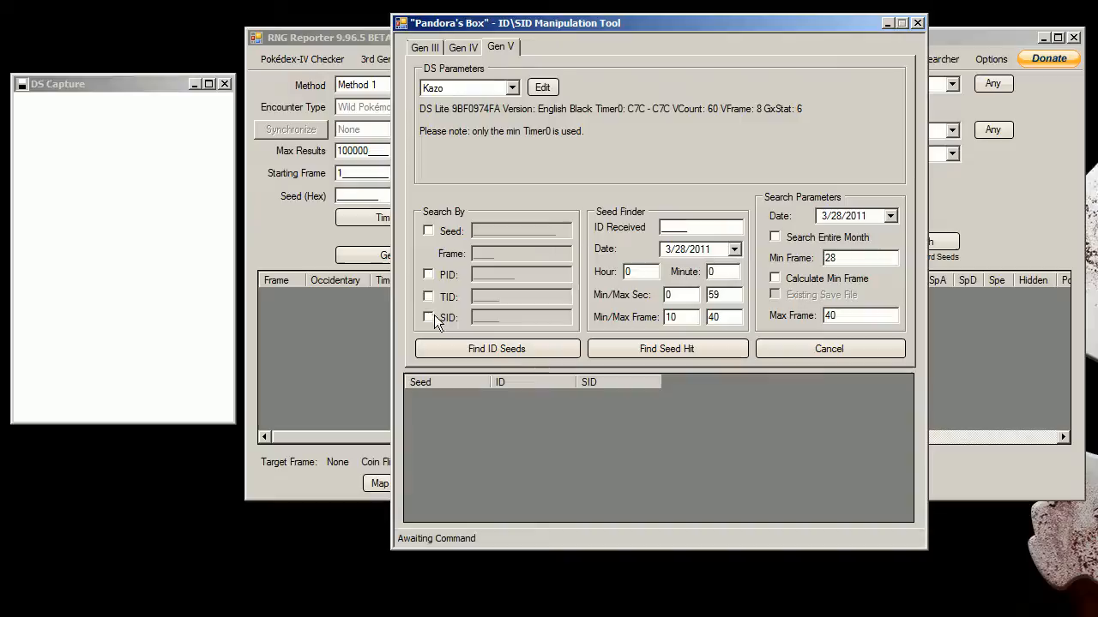
click(428, 296)
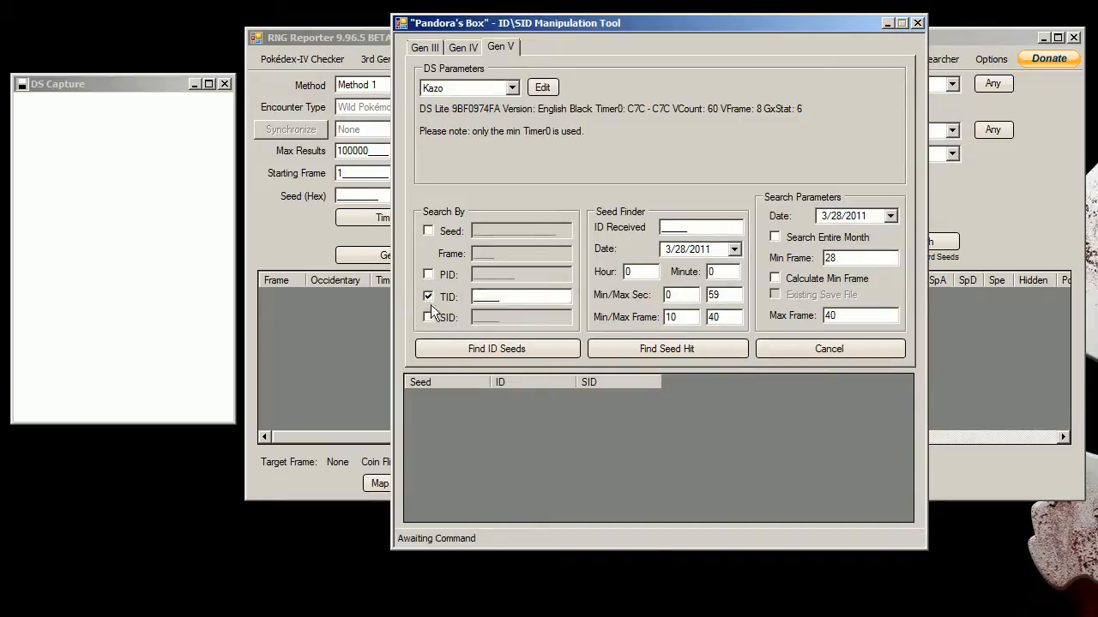
click(428, 317)
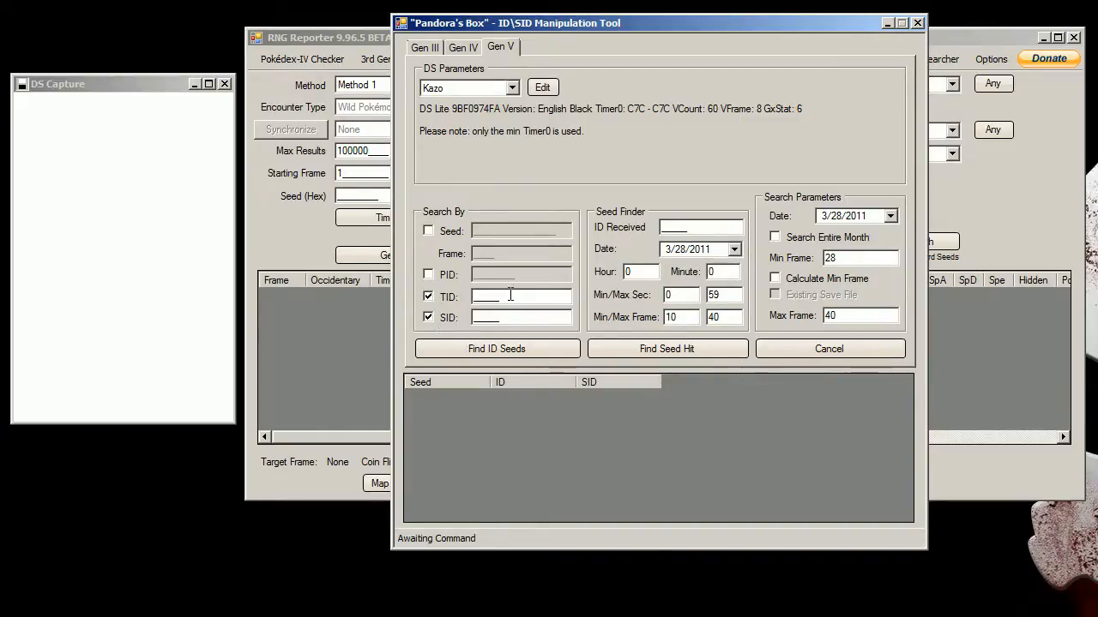
click(427, 317)
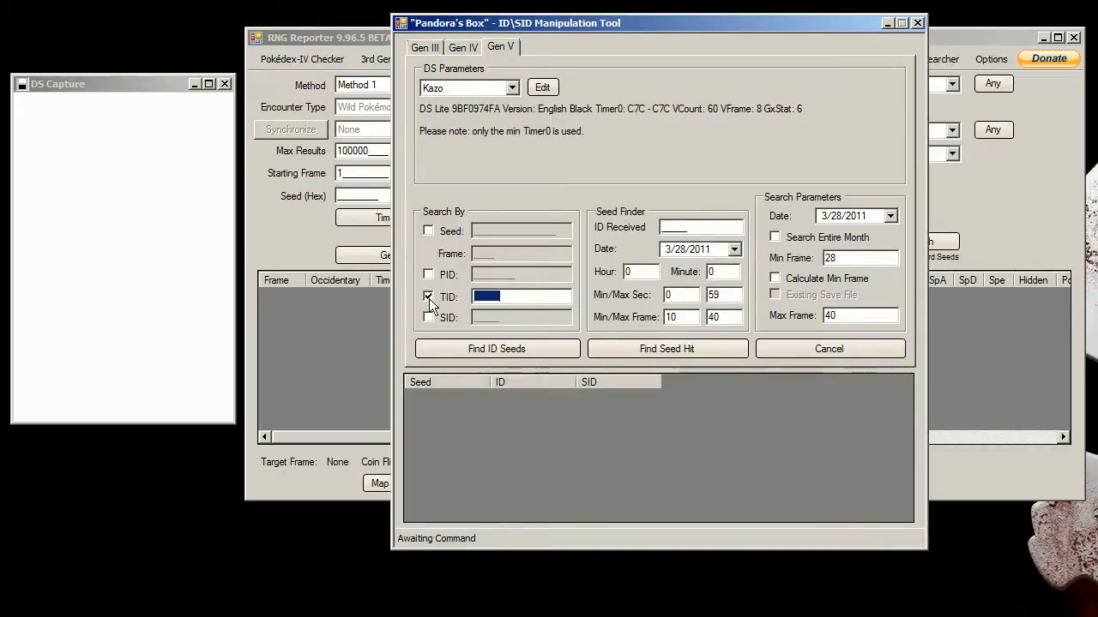
Step: Add SID to the search and enter TID 01234 and SID 56789
click(429, 317)
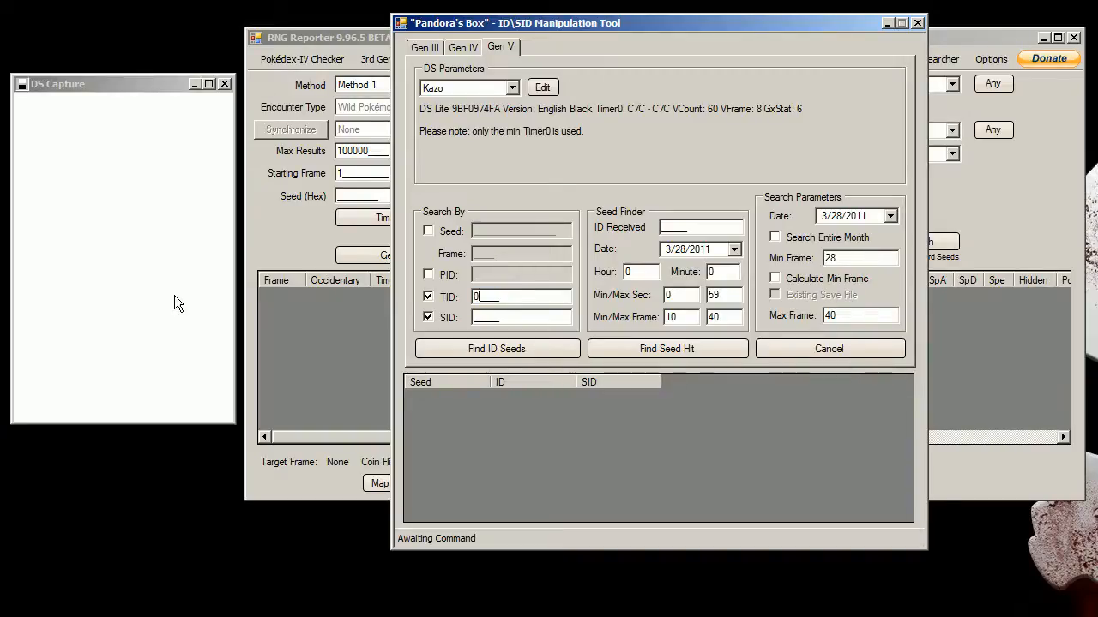
text(1234)
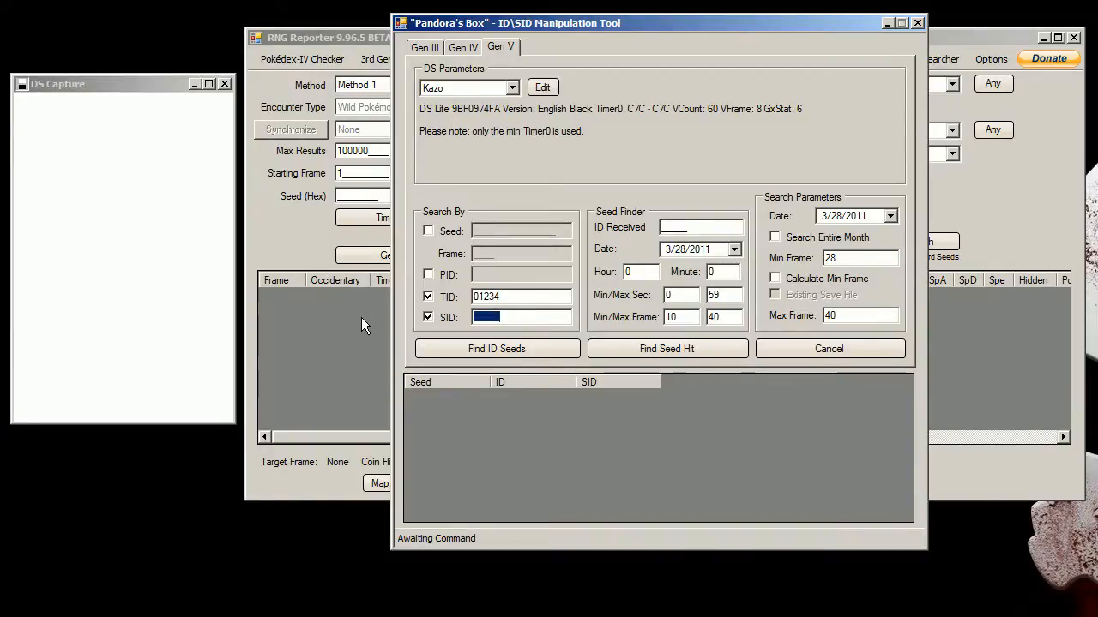
text(56788)
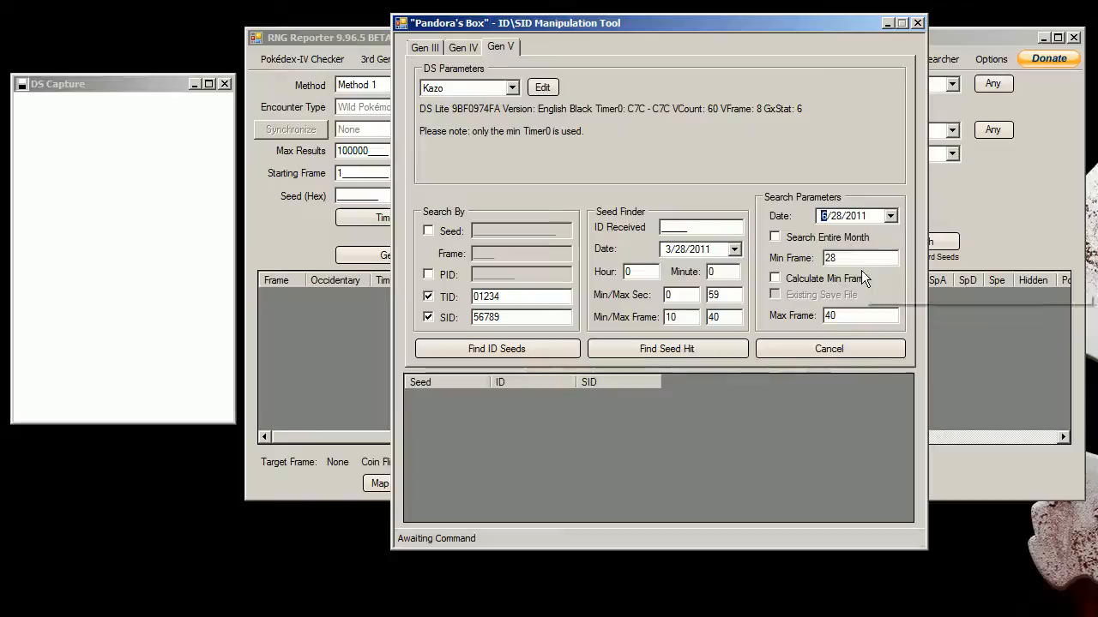
mouse_move(844, 224)
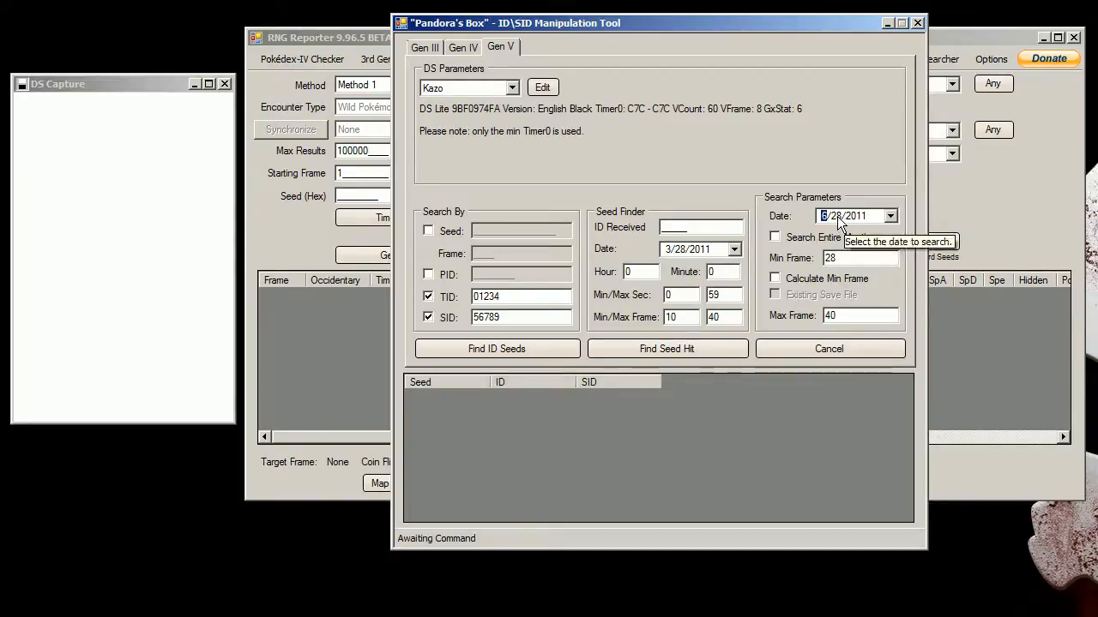
Step: Set the search date to 6/28/2011 with Search Entire Month enabled
click(774, 237)
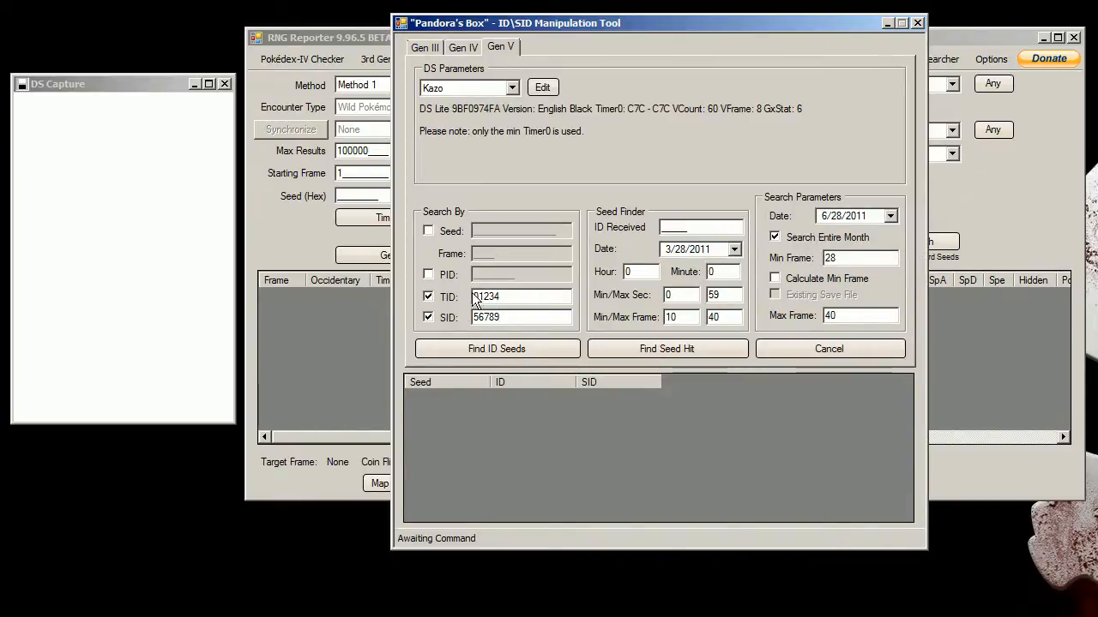
triple_click(519, 296)
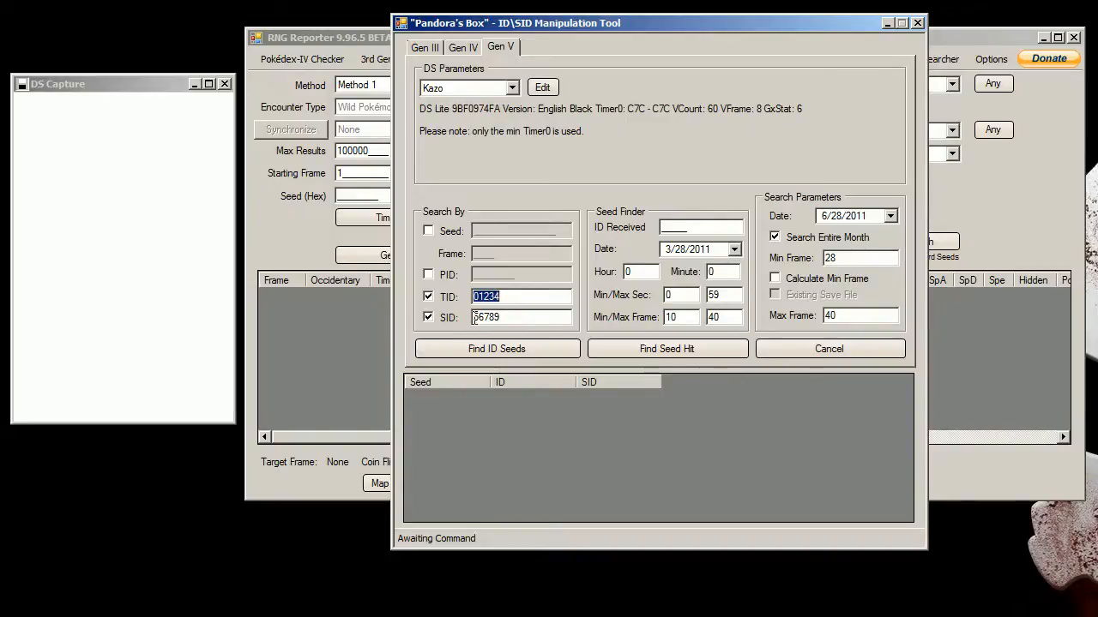
click(521, 316)
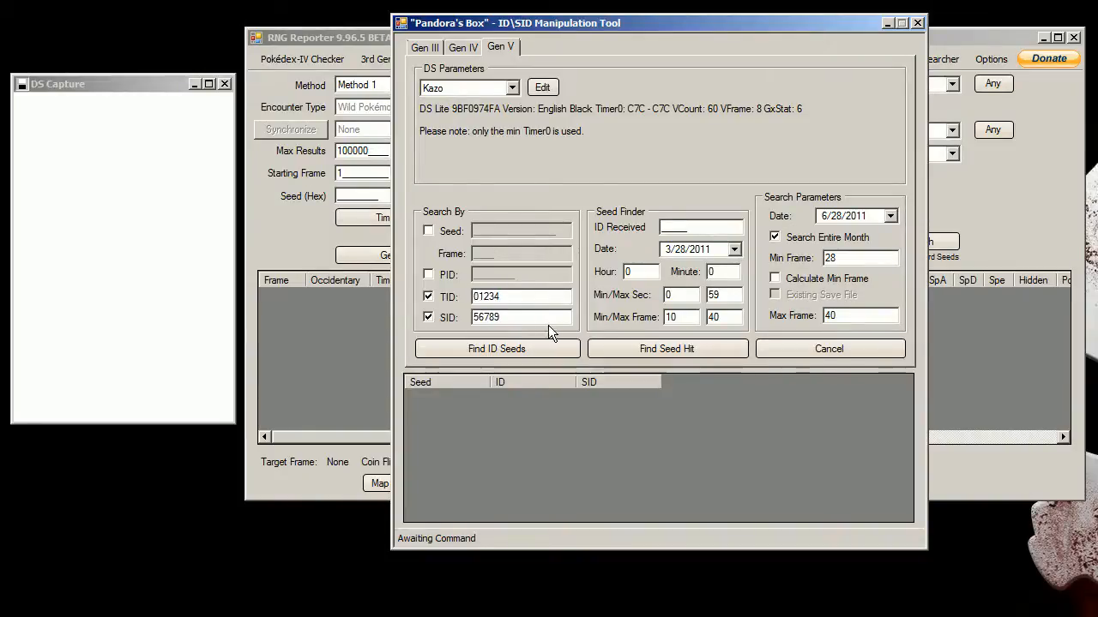
click(520, 316)
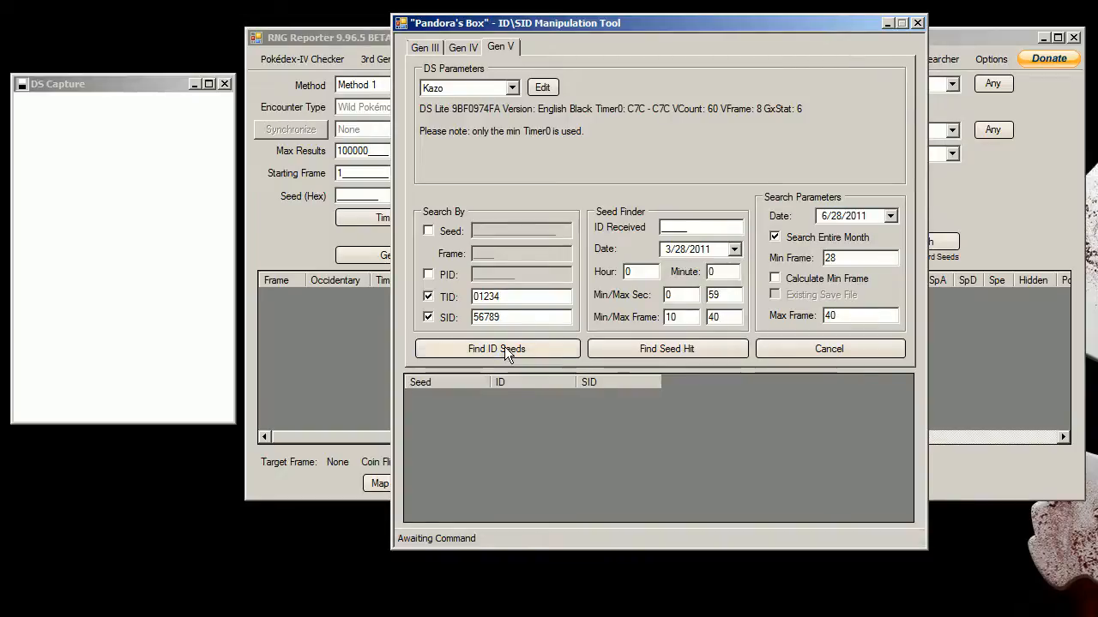
Step: Run Find ID Seeds until the single hit at frame 28 on 6/17/2011 23:46:59 appears
click(497, 349)
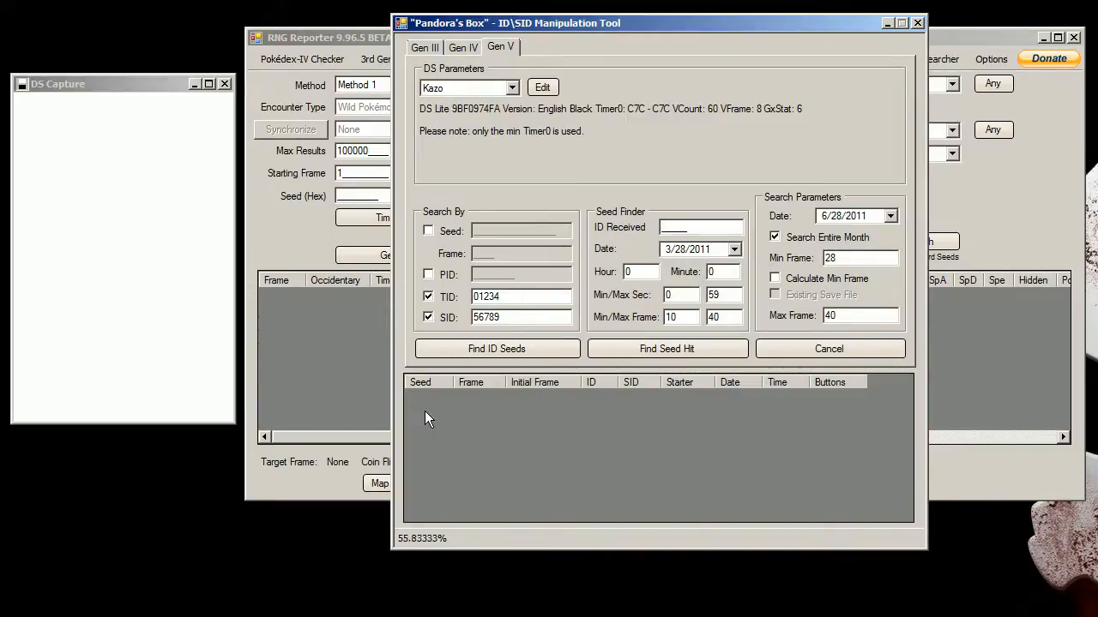
click(496, 348)
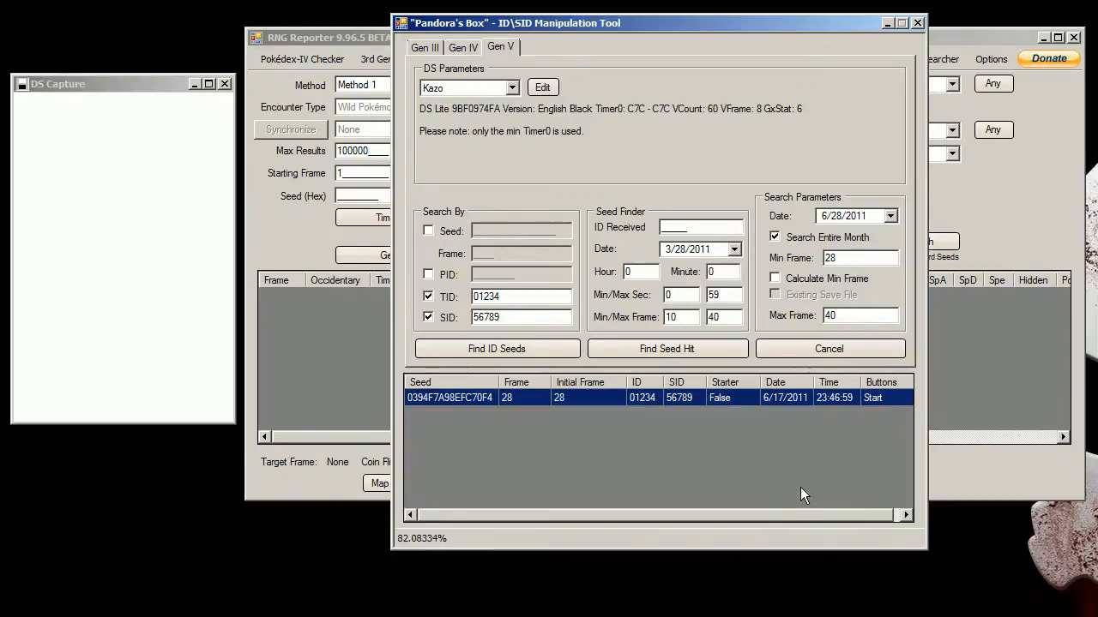
mouse_move(678, 529)
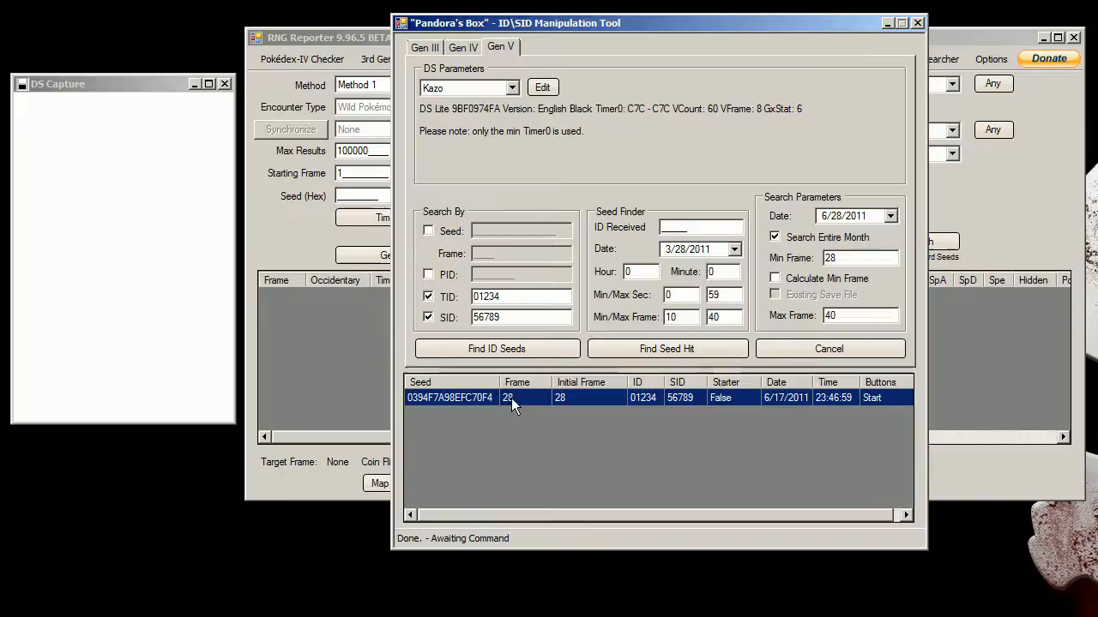
mouse_move(598, 414)
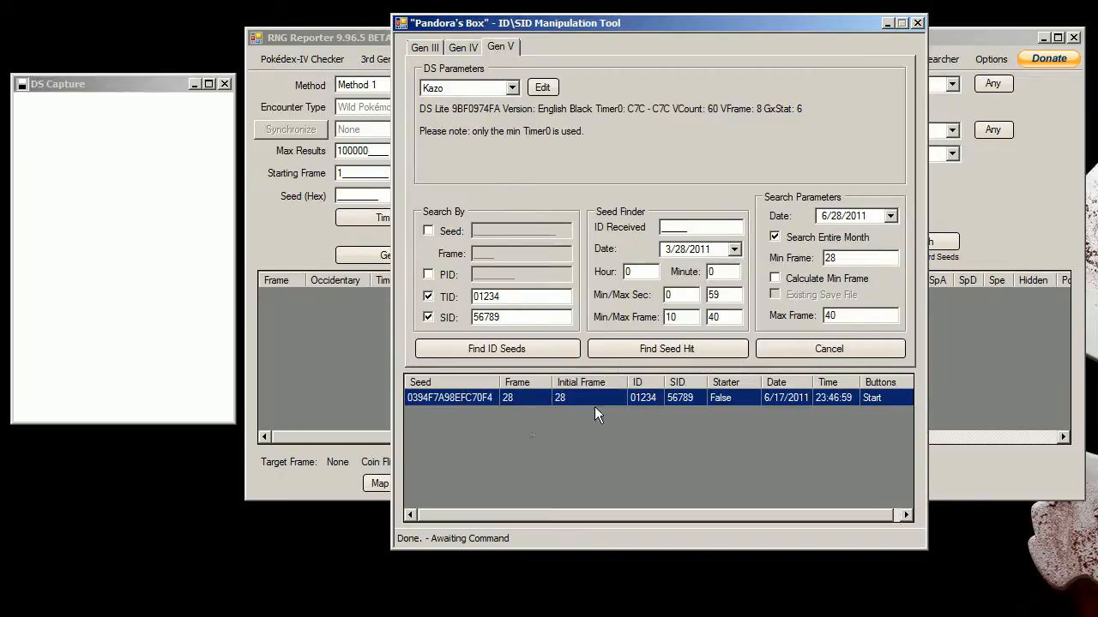
click(857, 316)
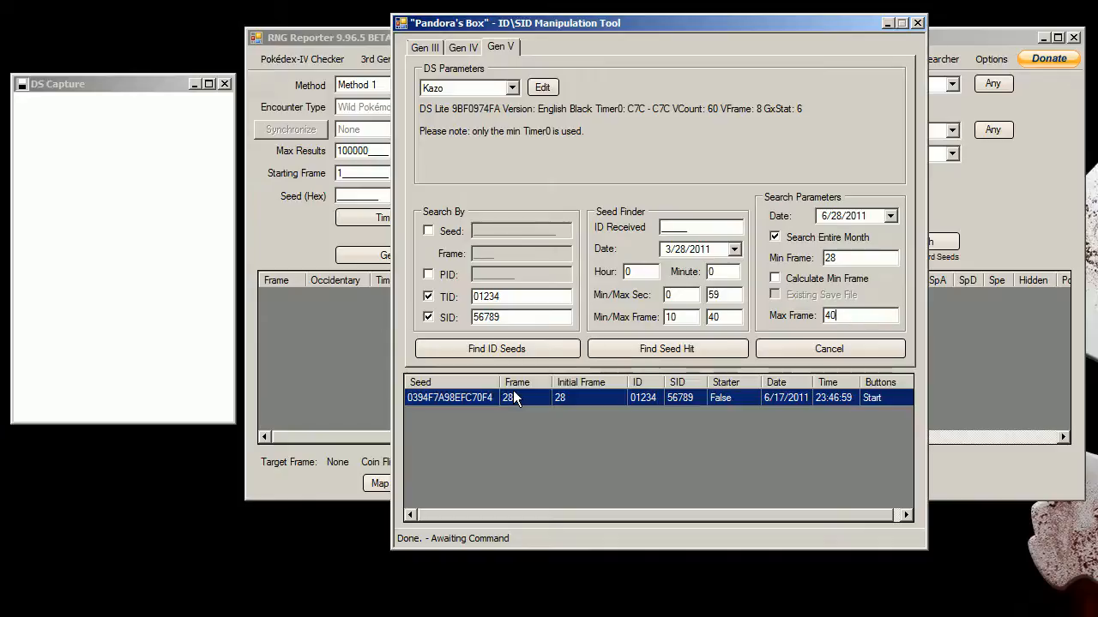
mouse_move(515, 410)
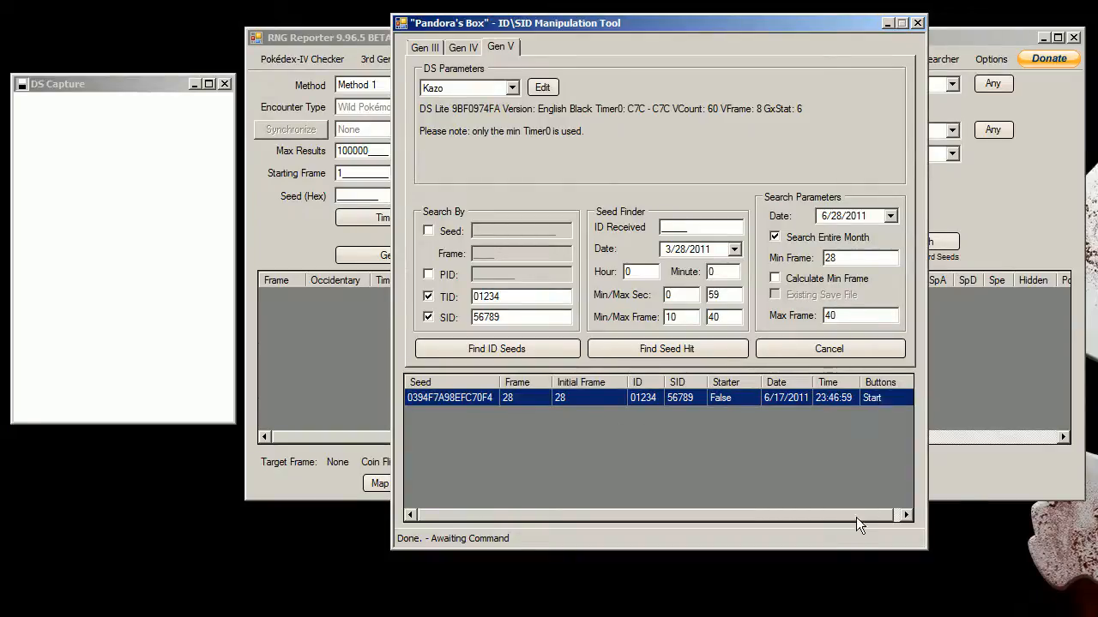
click(906, 514)
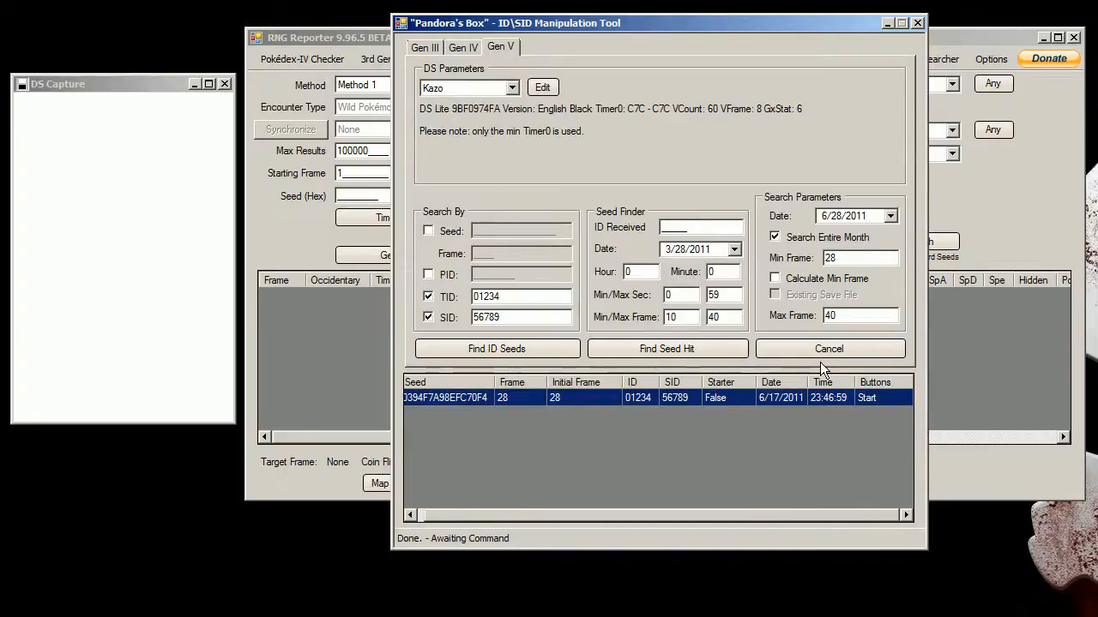
mouse_move(697, 522)
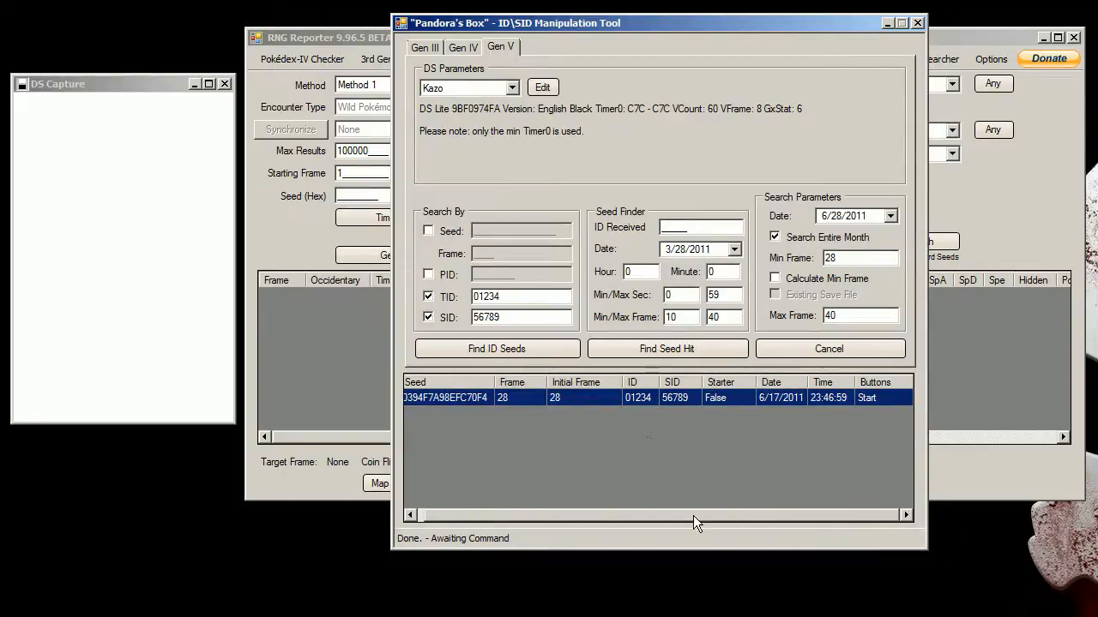
mouse_move(720, 391)
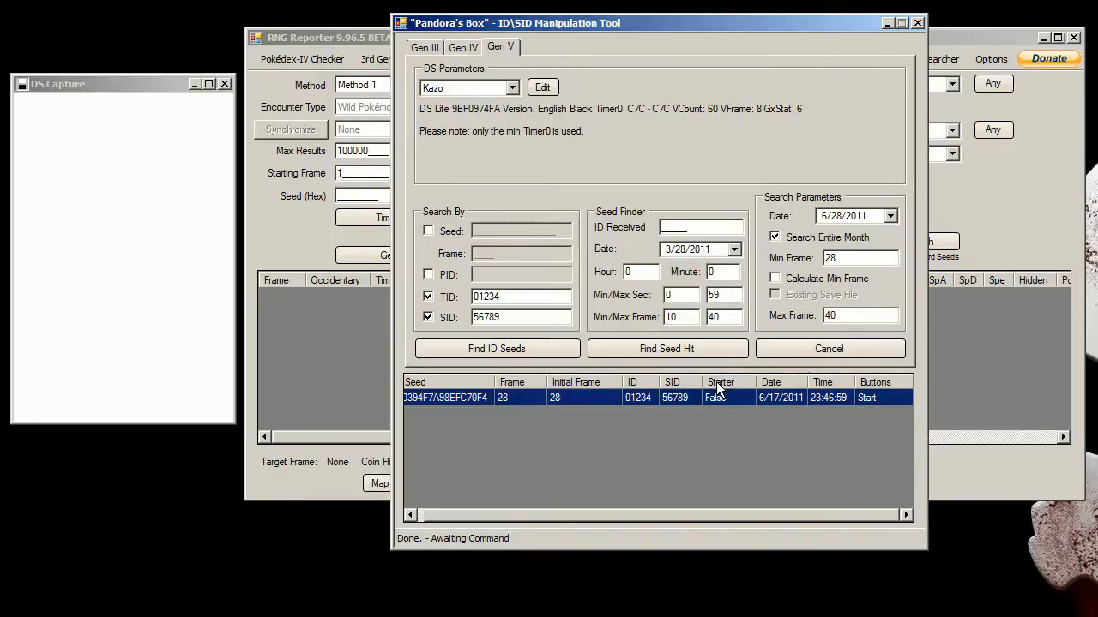
mouse_move(724, 409)
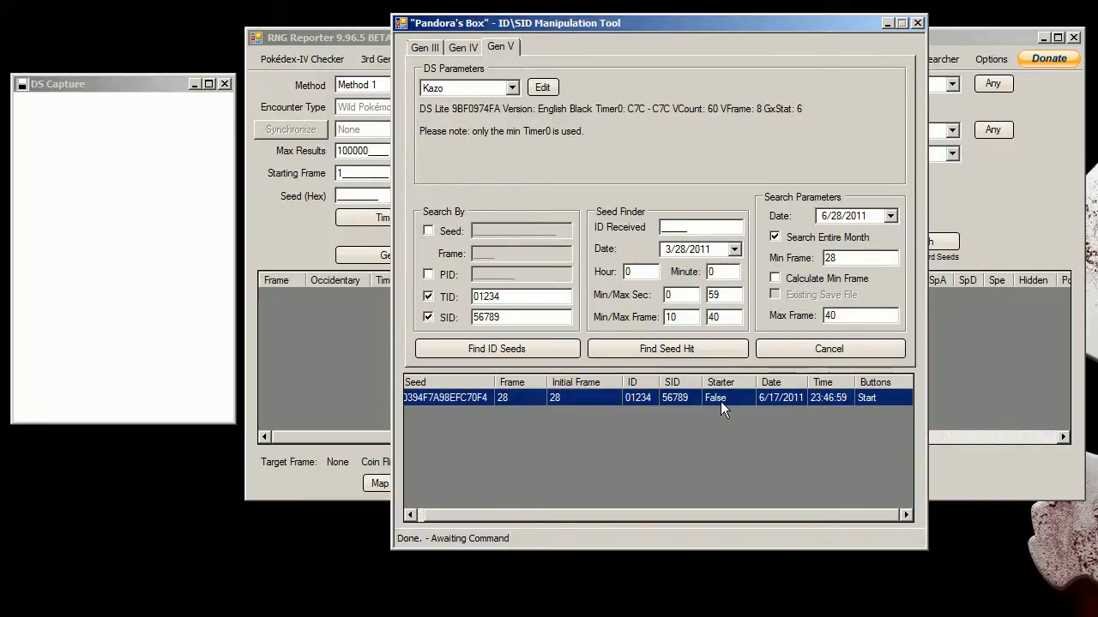
mouse_move(730, 521)
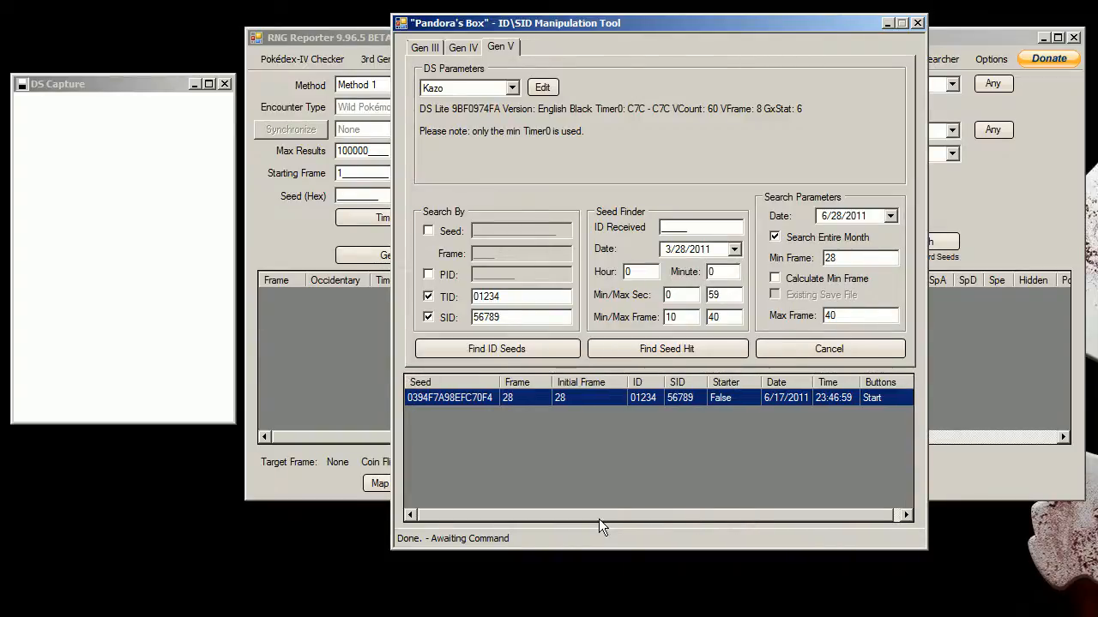
mouse_move(442, 406)
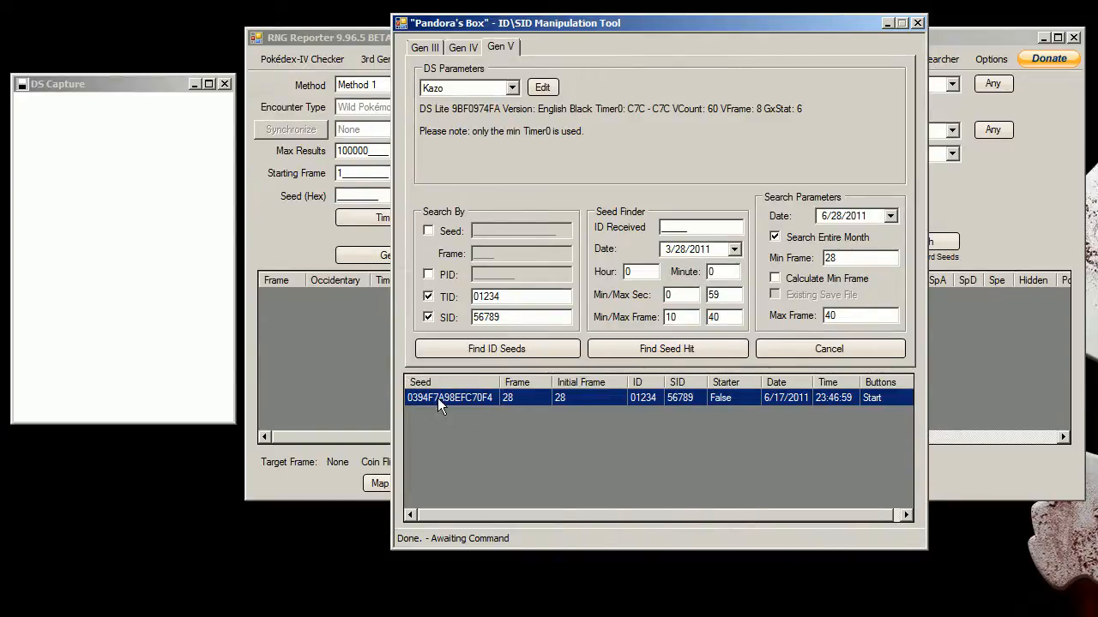
mouse_move(736, 404)
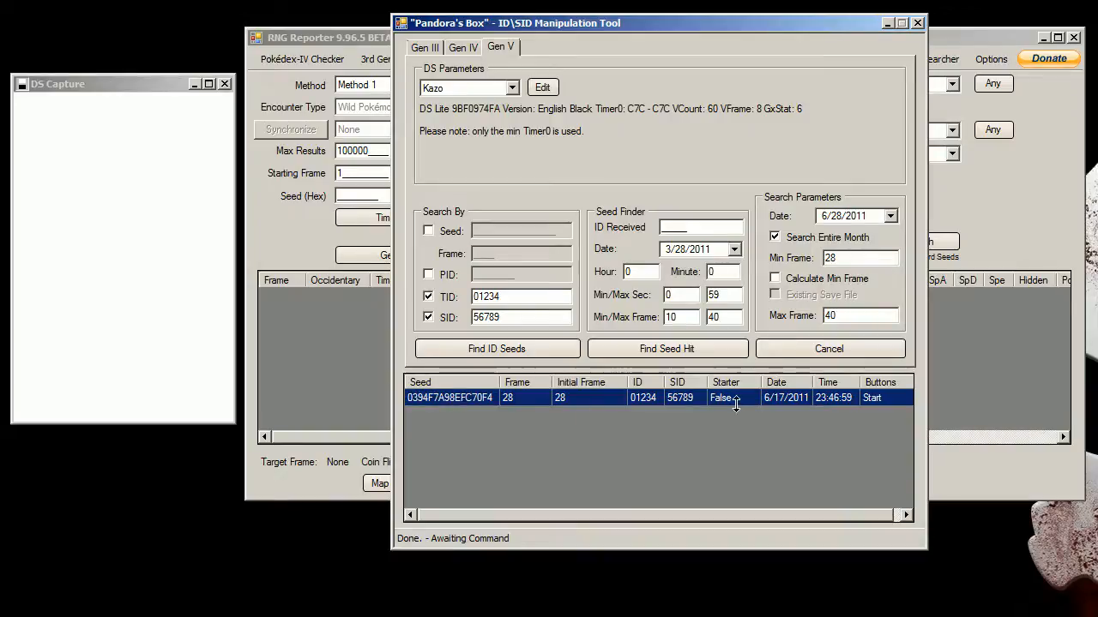
mouse_move(428, 392)
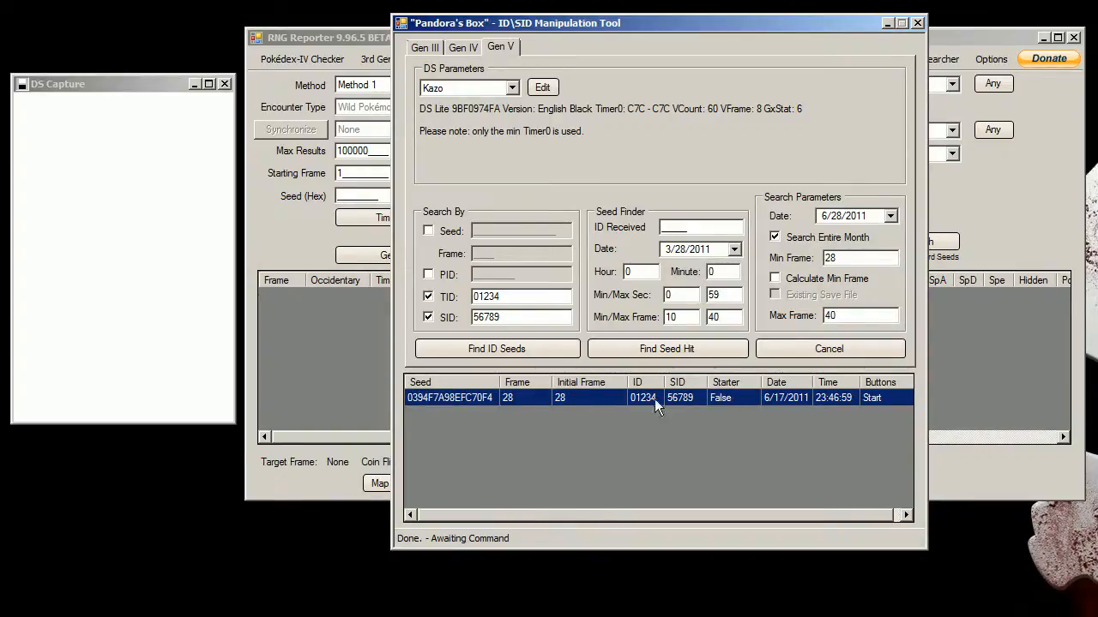
mouse_move(726, 403)
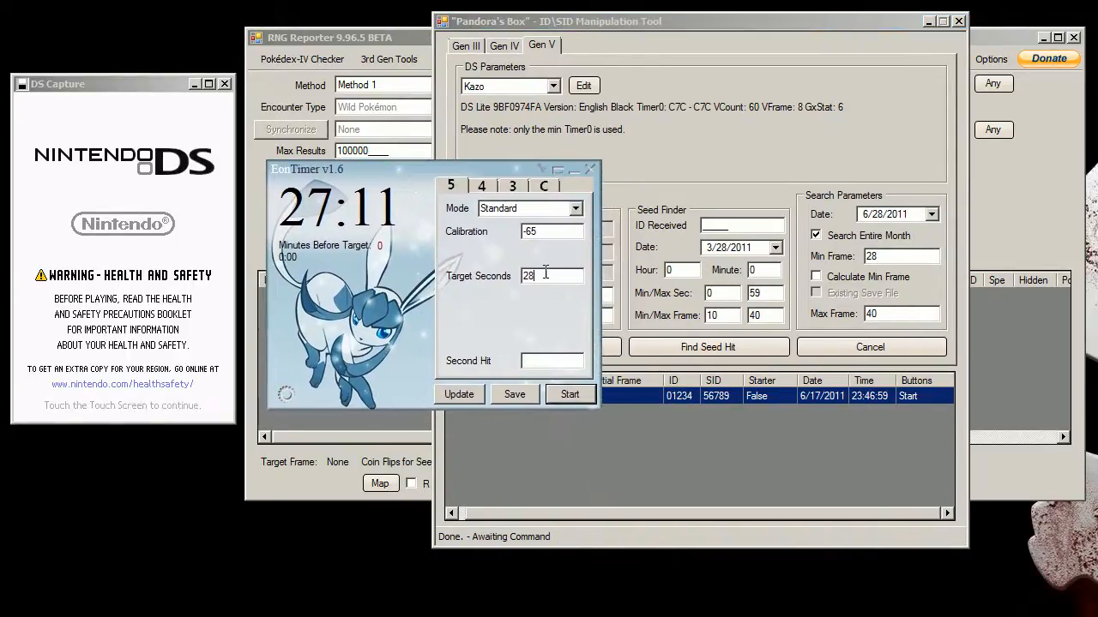
Step: Replace the target seconds value with 59 for the -65 calibration countdown
triple_click(552, 275)
text(59)
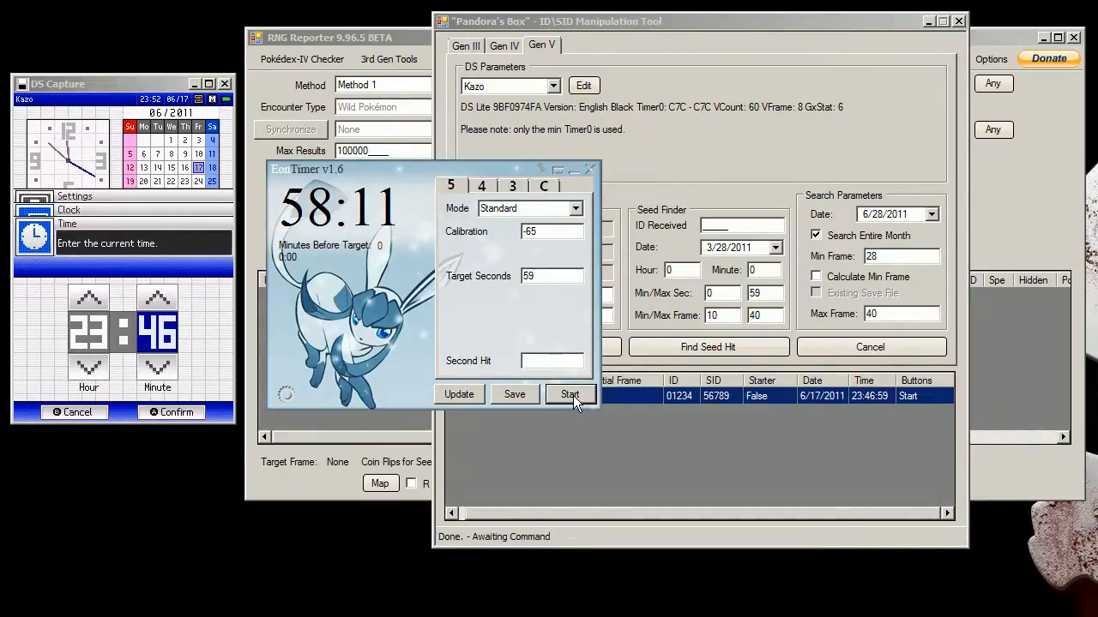
Step: Start the EonTimer countdown toward the 59-second target
click(570, 395)
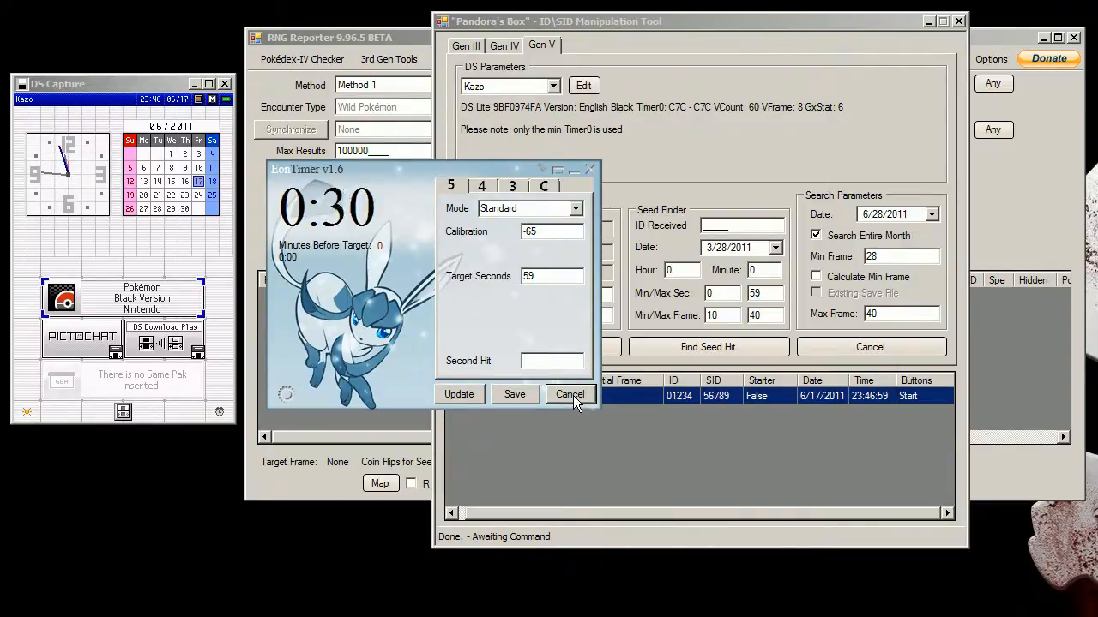
Step: Let the countdown hit zero and reset to 58:11 as Pokémon Black launches
click(570, 393)
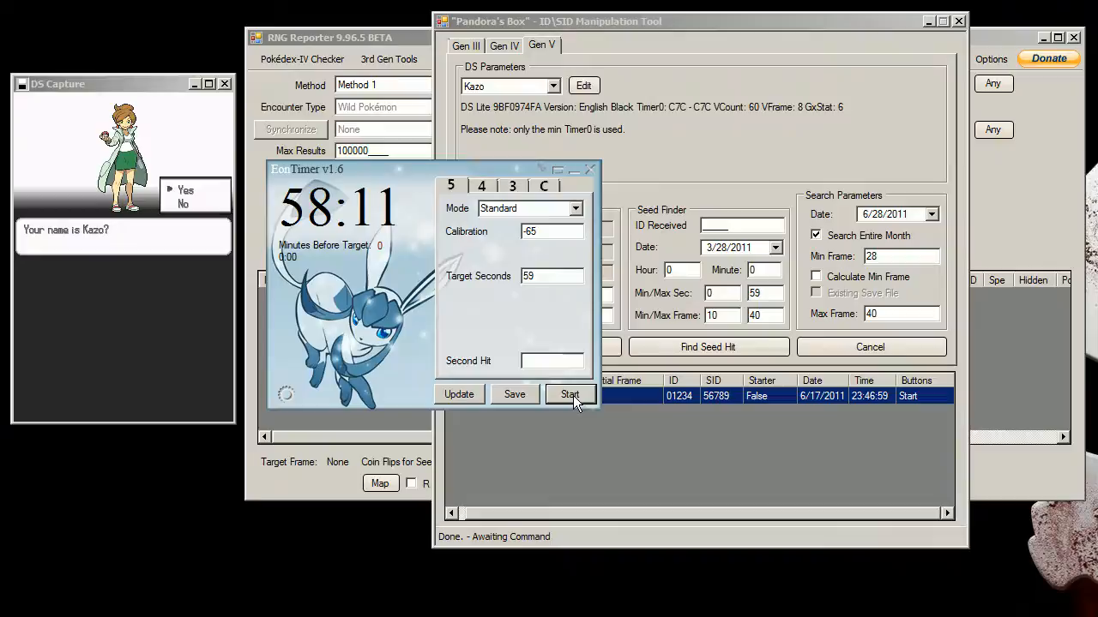
Step: Bring Pandora's Box forward to check the frame-28 seed hit against trainer ID 01234
click(569, 395)
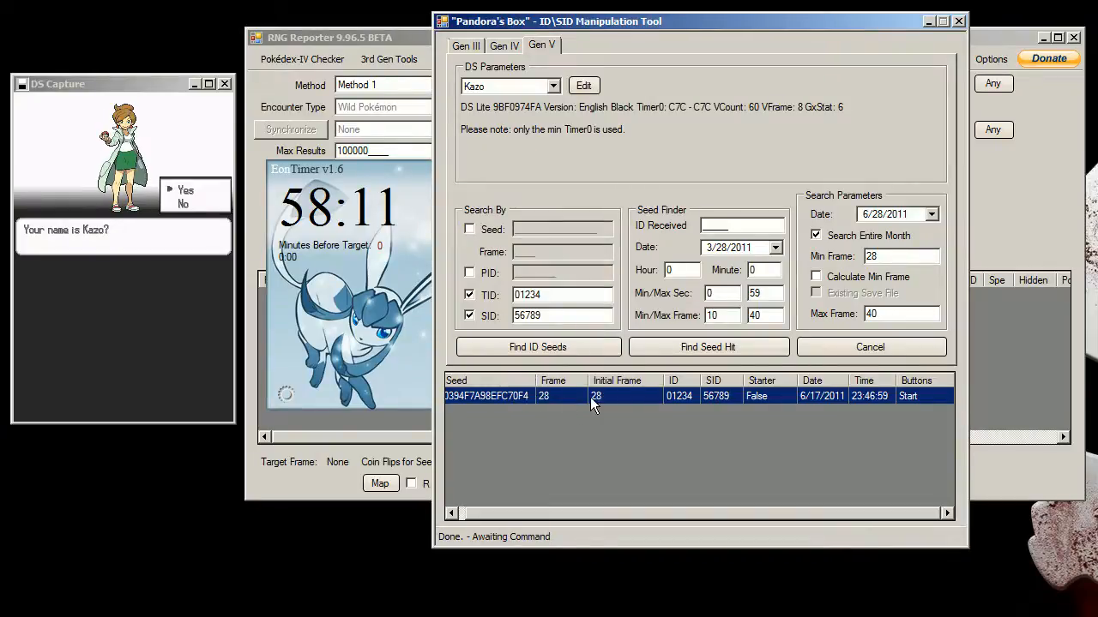
mouse_move(597, 407)
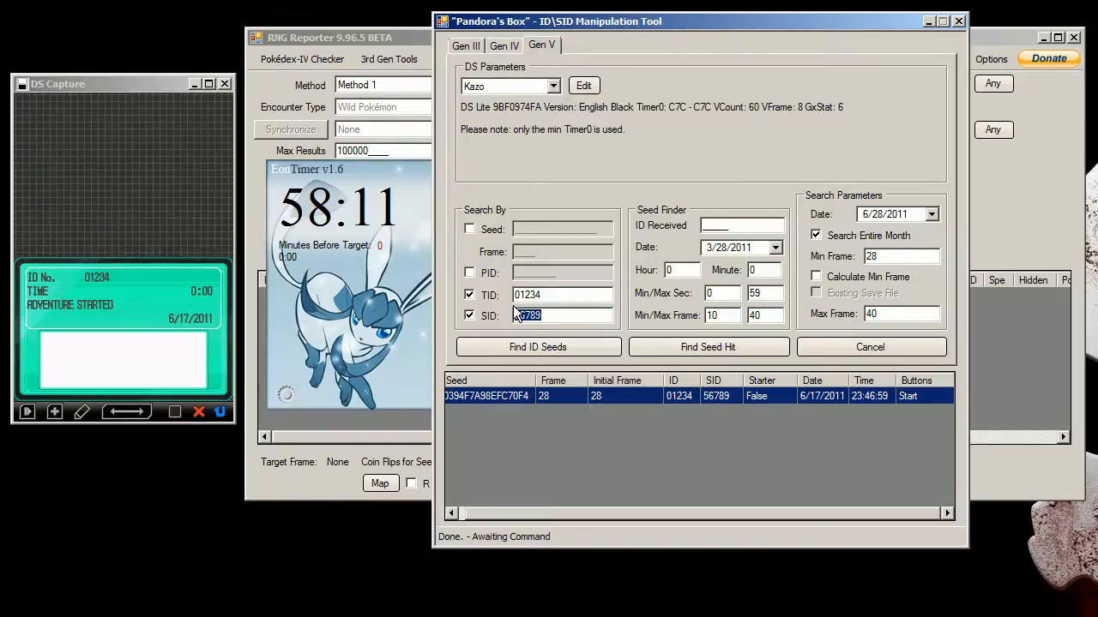
Step: Briefly try searching by PID, then turn the PID criterion back off
double_click(553, 315)
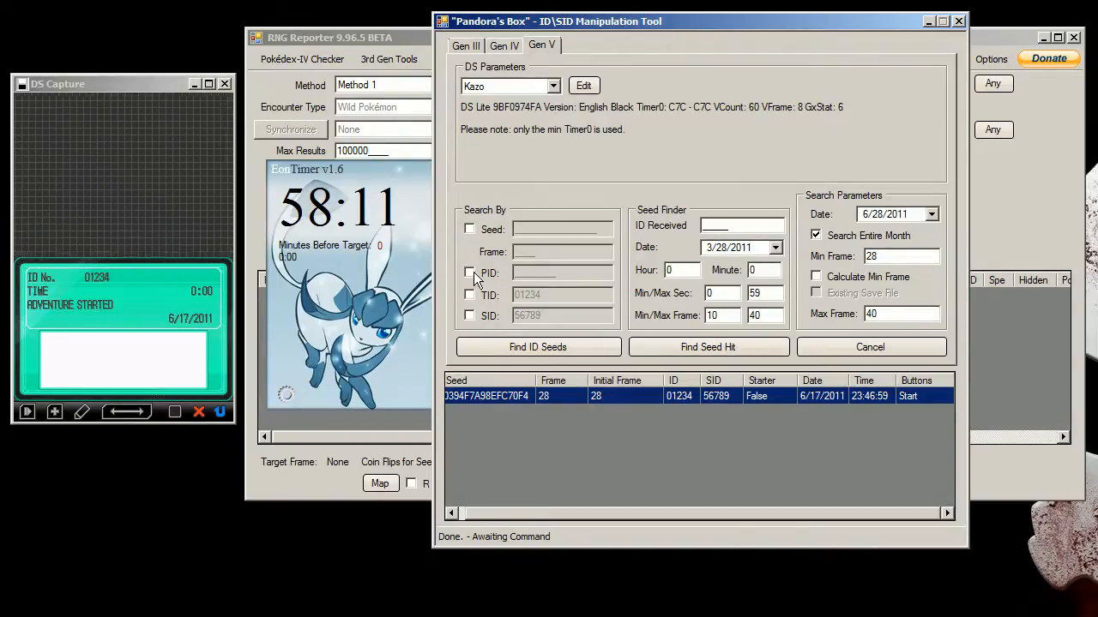
click(469, 273)
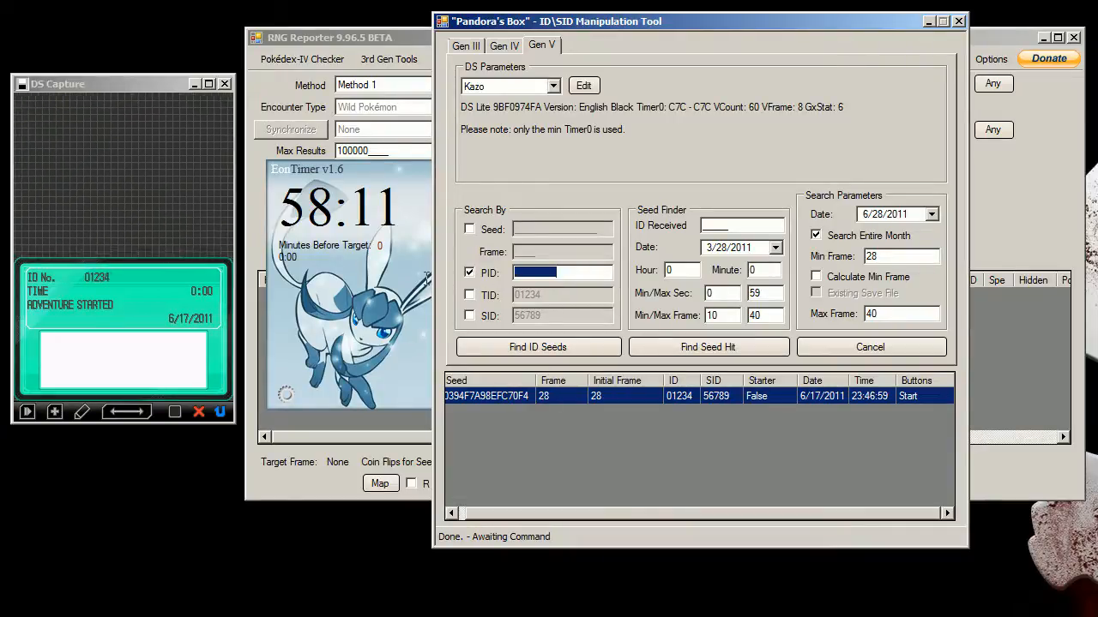
click(561, 272)
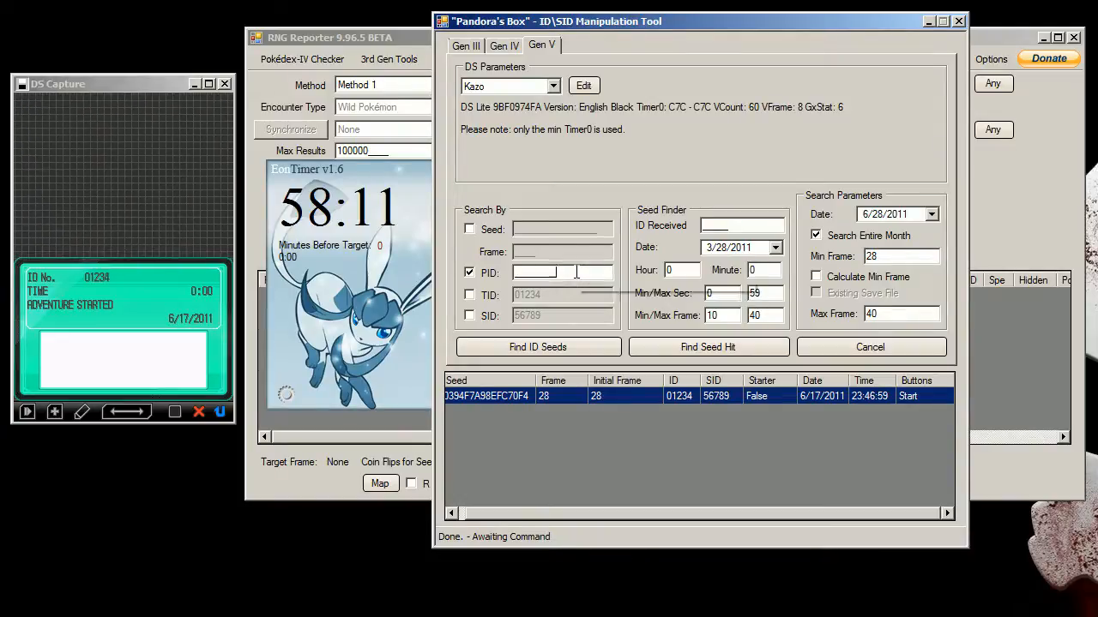
mouse_move(575, 275)
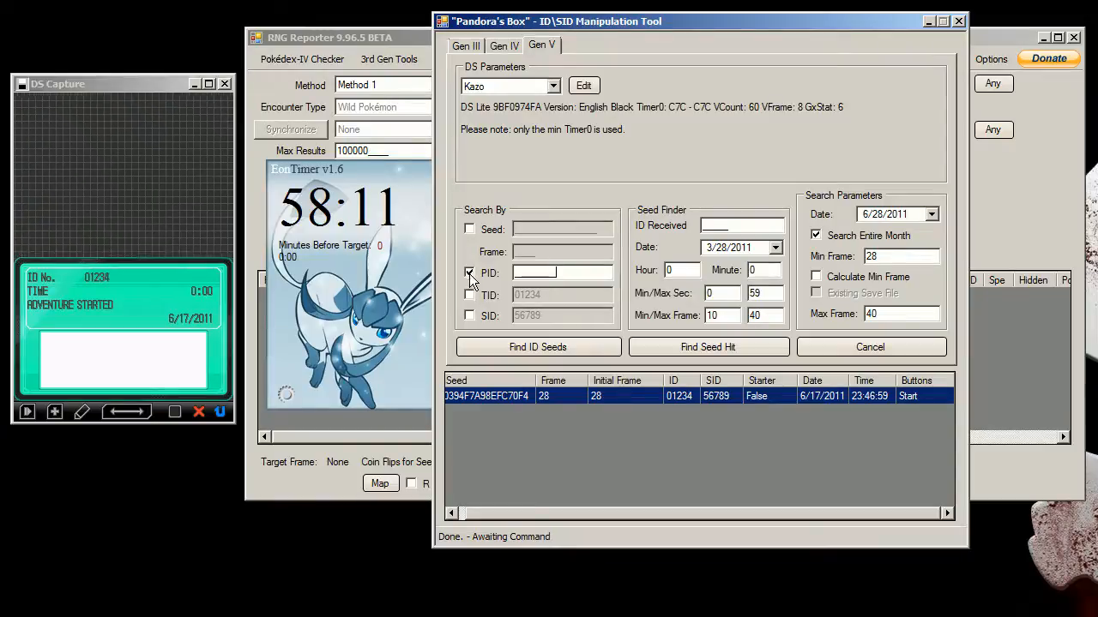
click(470, 273)
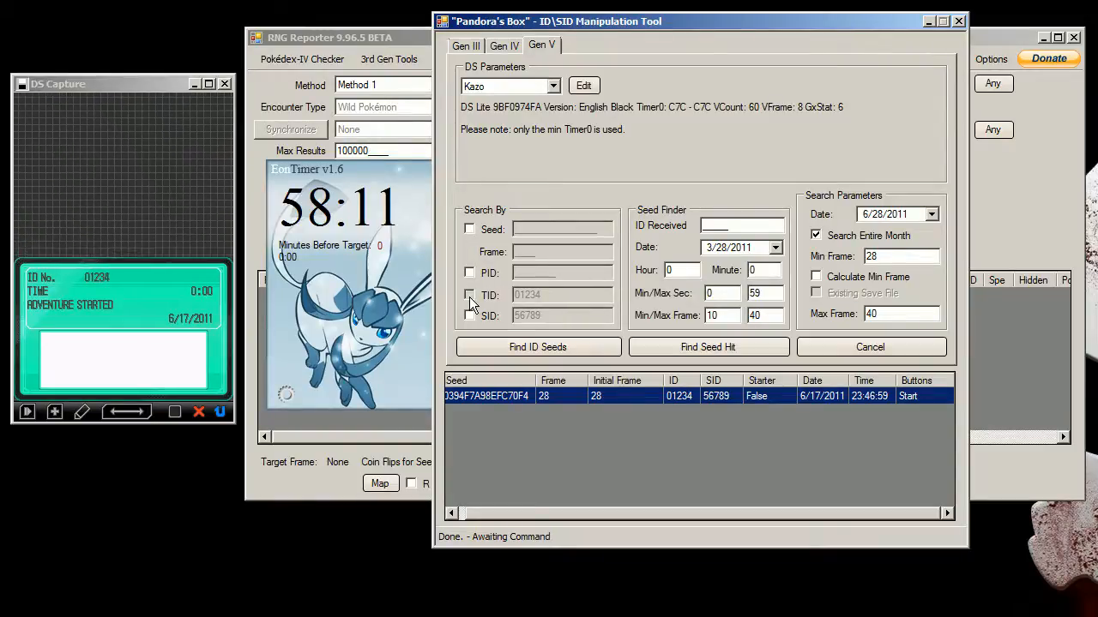
Step: Turn off the TID 01234 and SID 56789 search criteria, keeping the seed hit listed
click(469, 295)
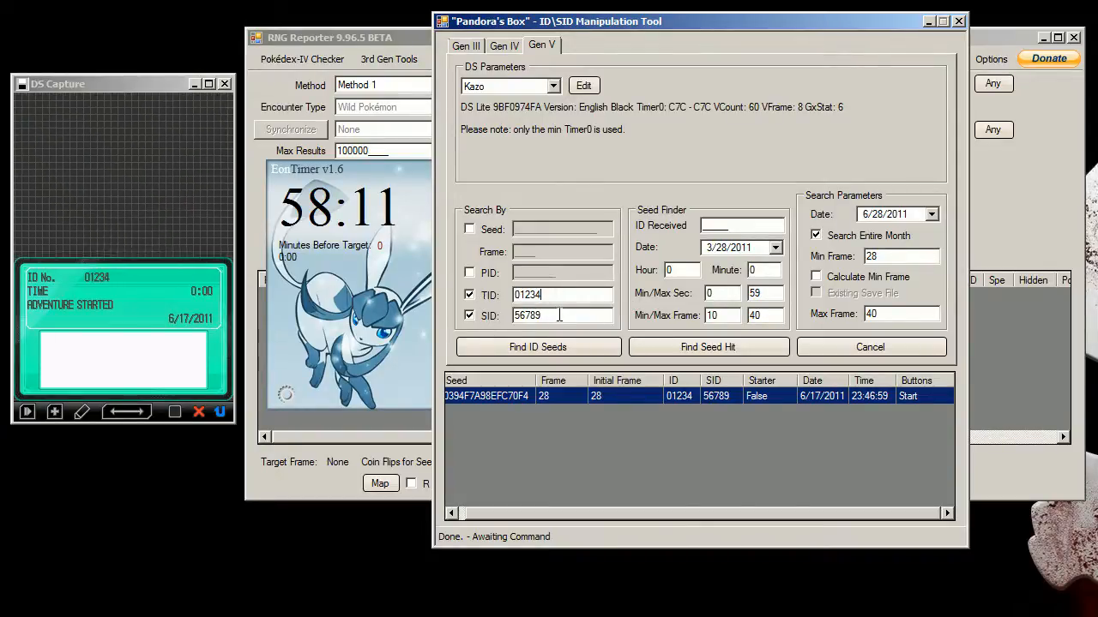
click(469, 315)
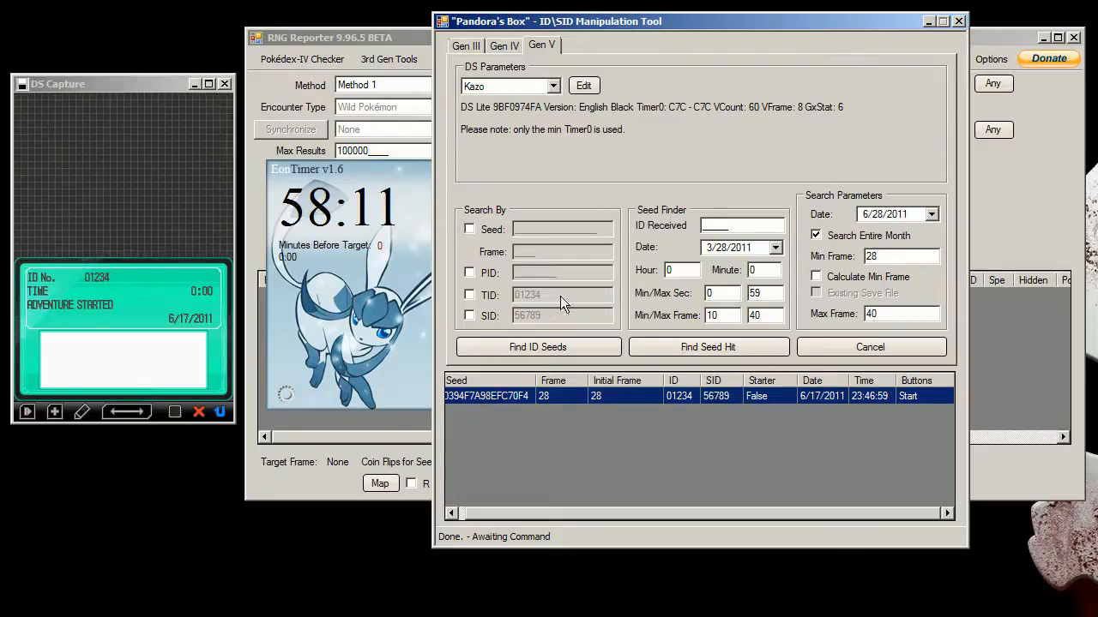
mouse_move(575, 298)
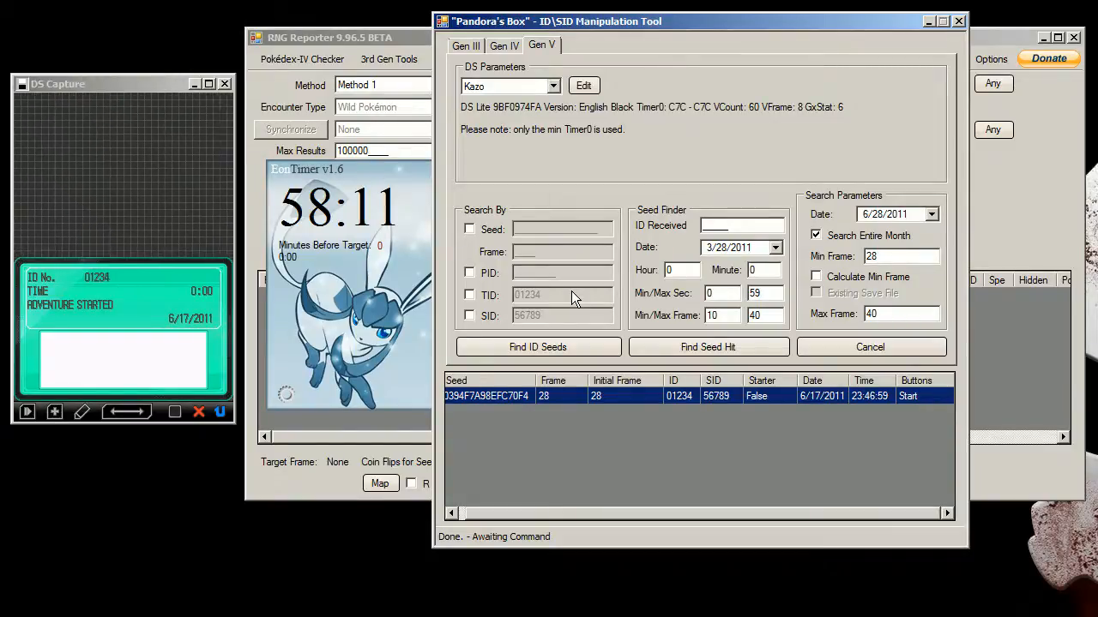
mouse_move(542, 599)
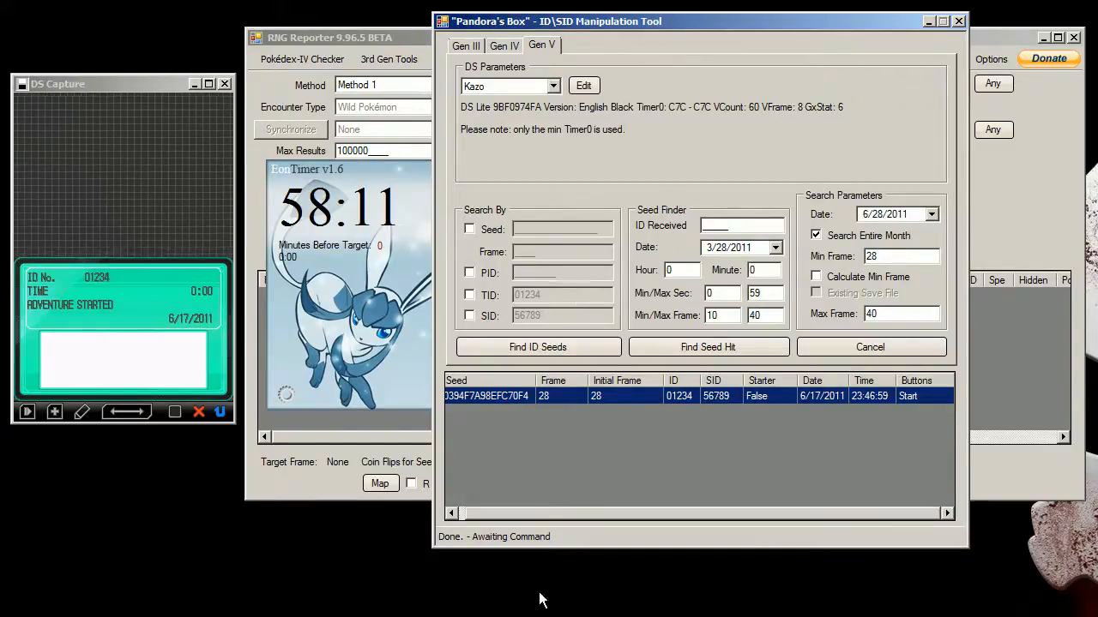